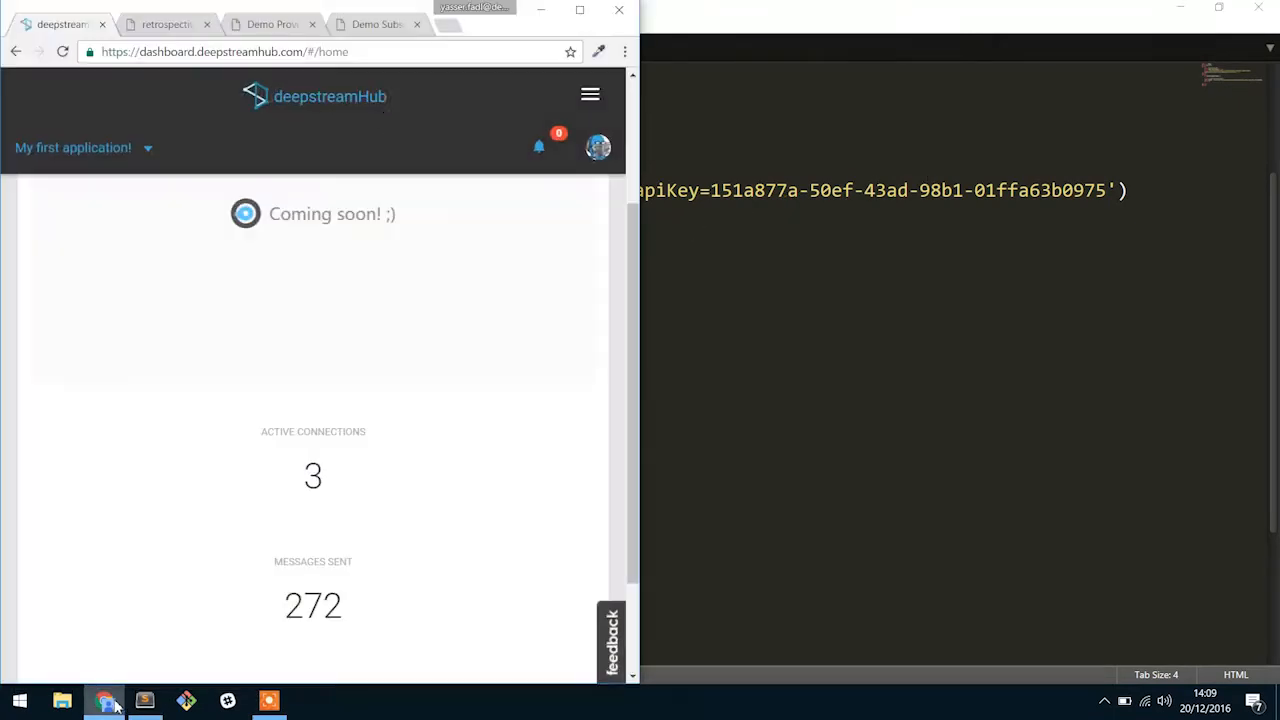
- Switch to the local provider demo page, clear its console errors, and return to the editor
{"action": "left_click", "coordinate": [268, 24]}
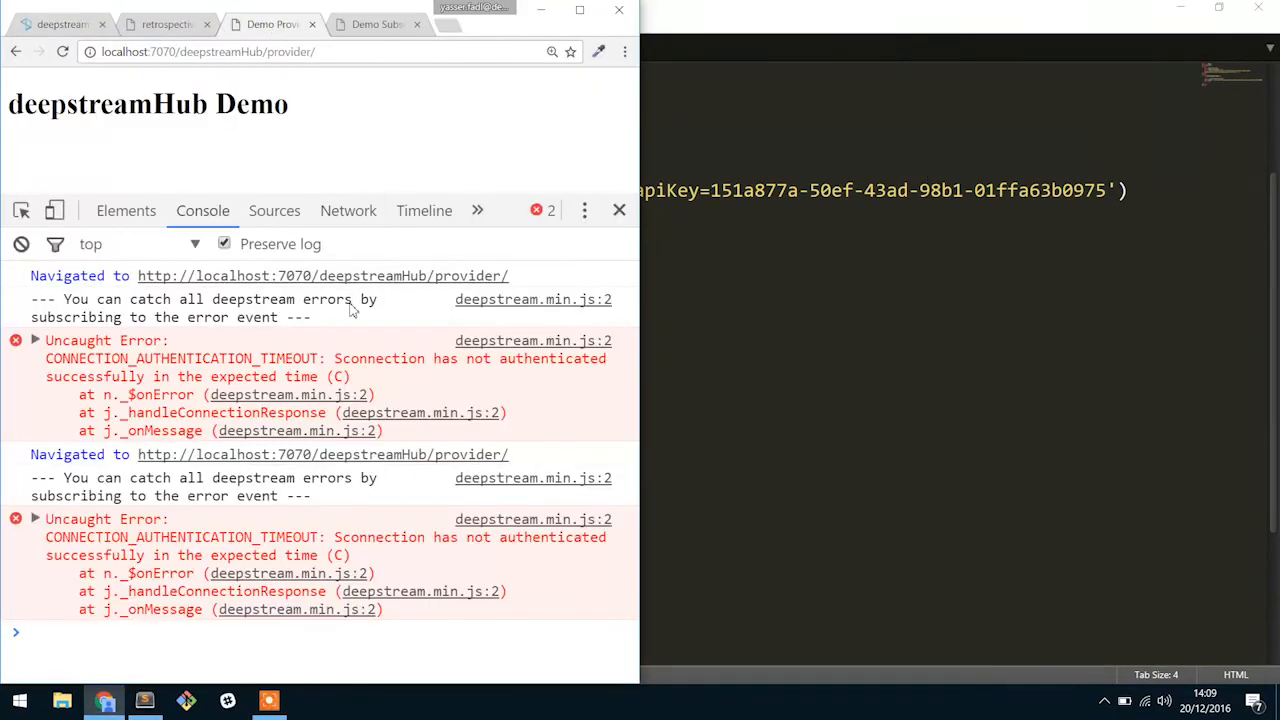
{"action": "left_click", "coordinate": [20, 244]}
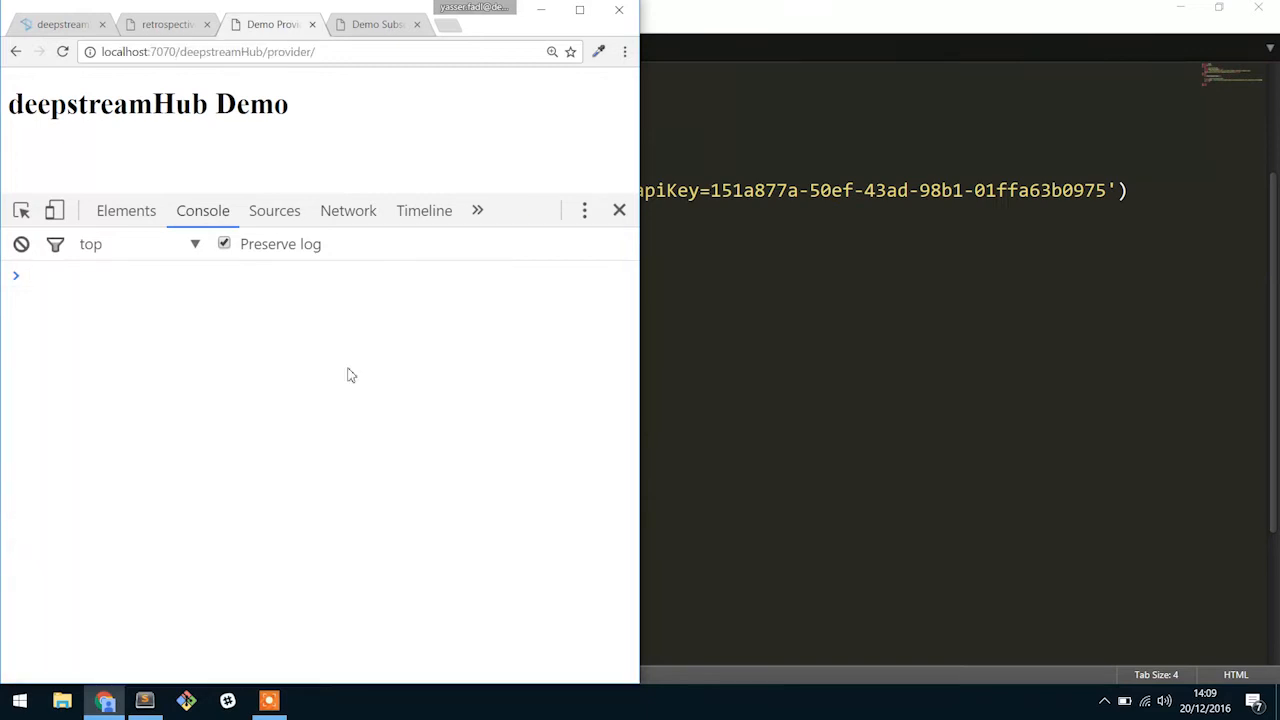
{"action": "left_click", "coordinate": [376, 24]}
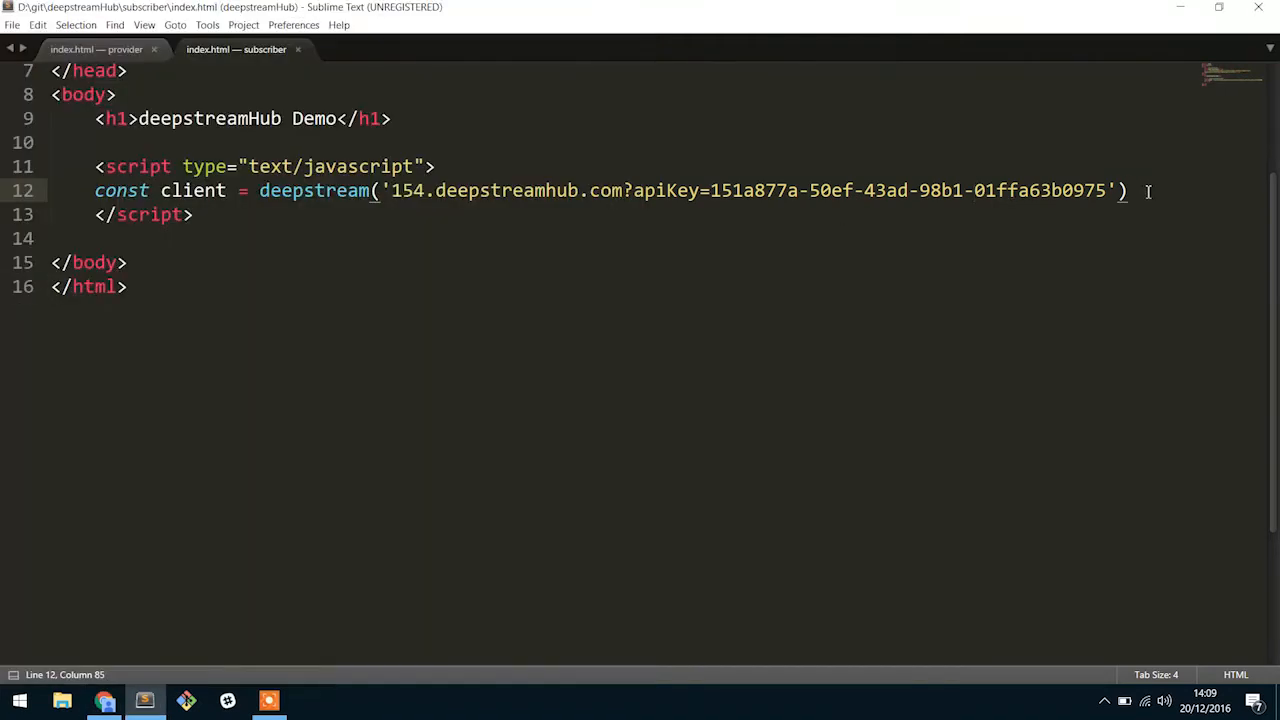
- Write client.login({}, (success) => { console.log('Log in', success) }) below the connection line
{"action": "key", "text": "enter"}
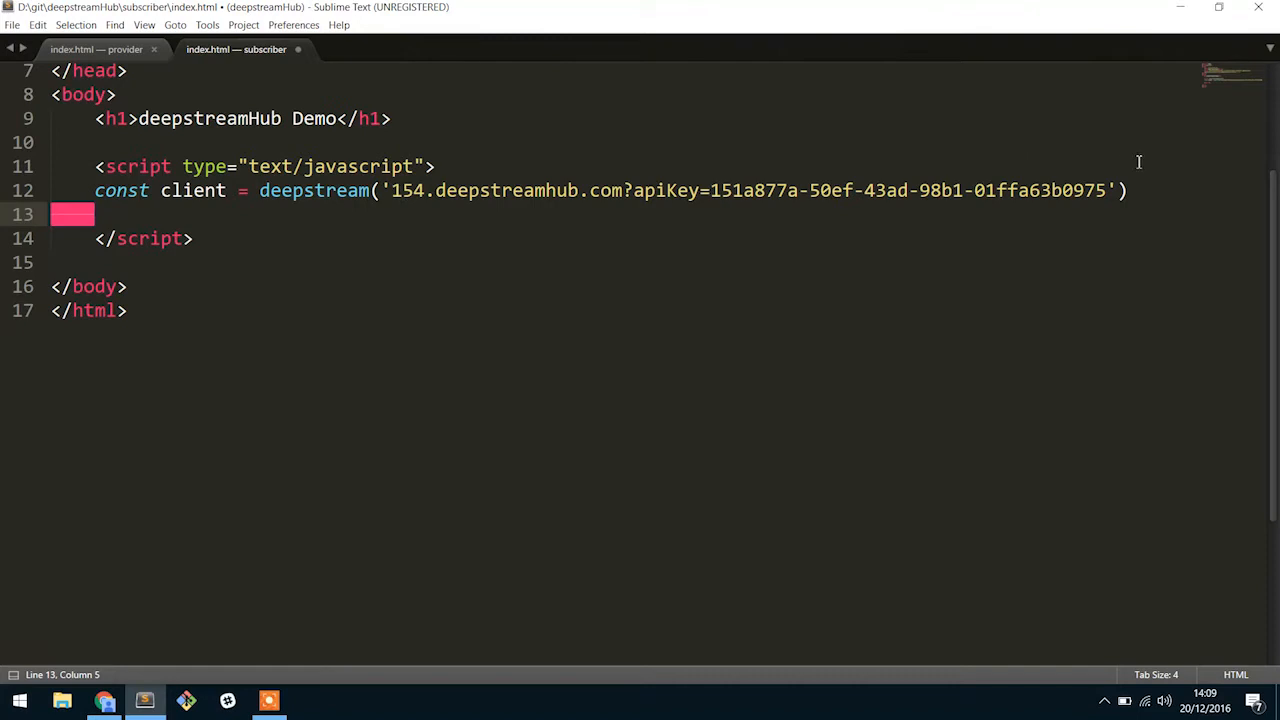
{"action": "type", "text": "client.login("}
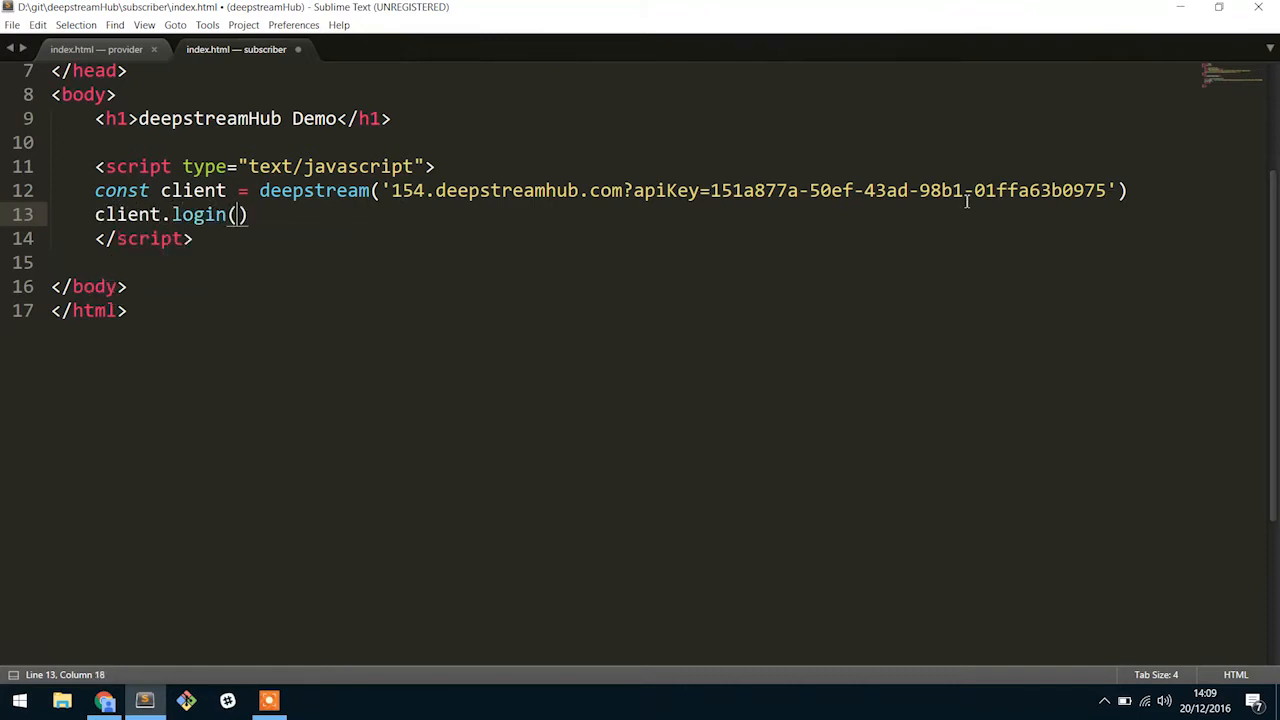
{"action": "type", "text": "{},"}
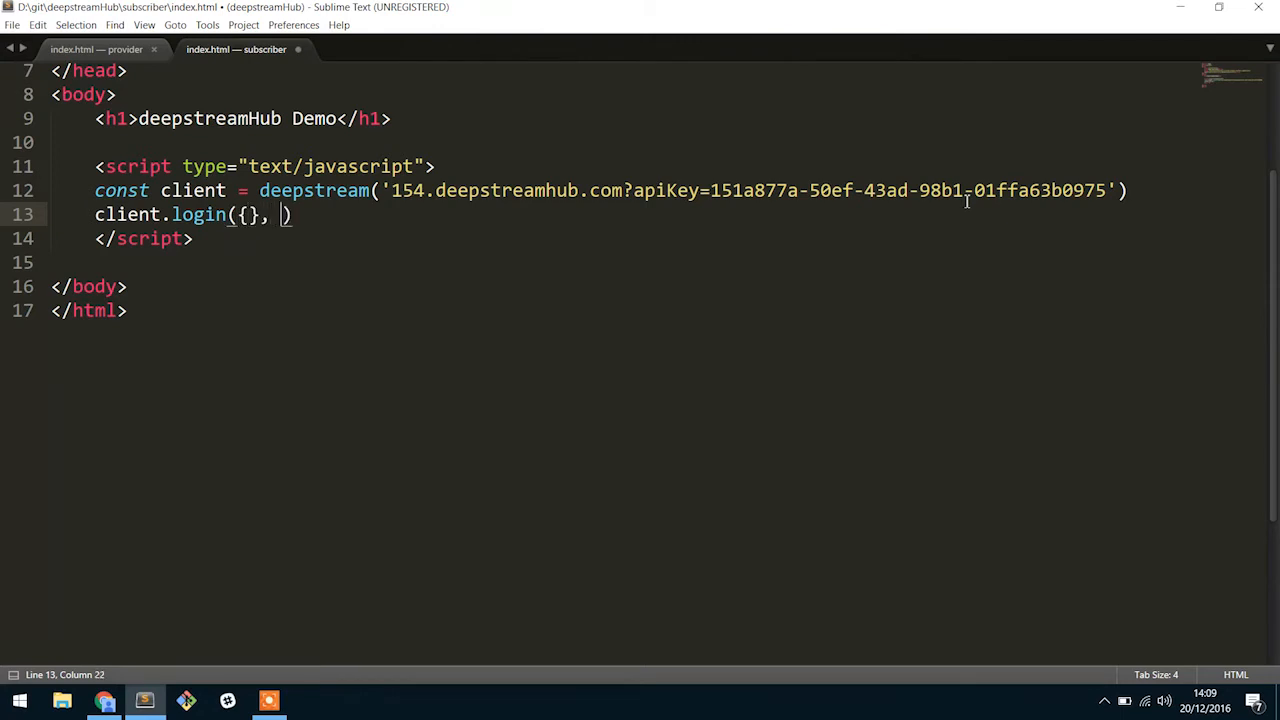
{"action": "type", "text": "() => )"}
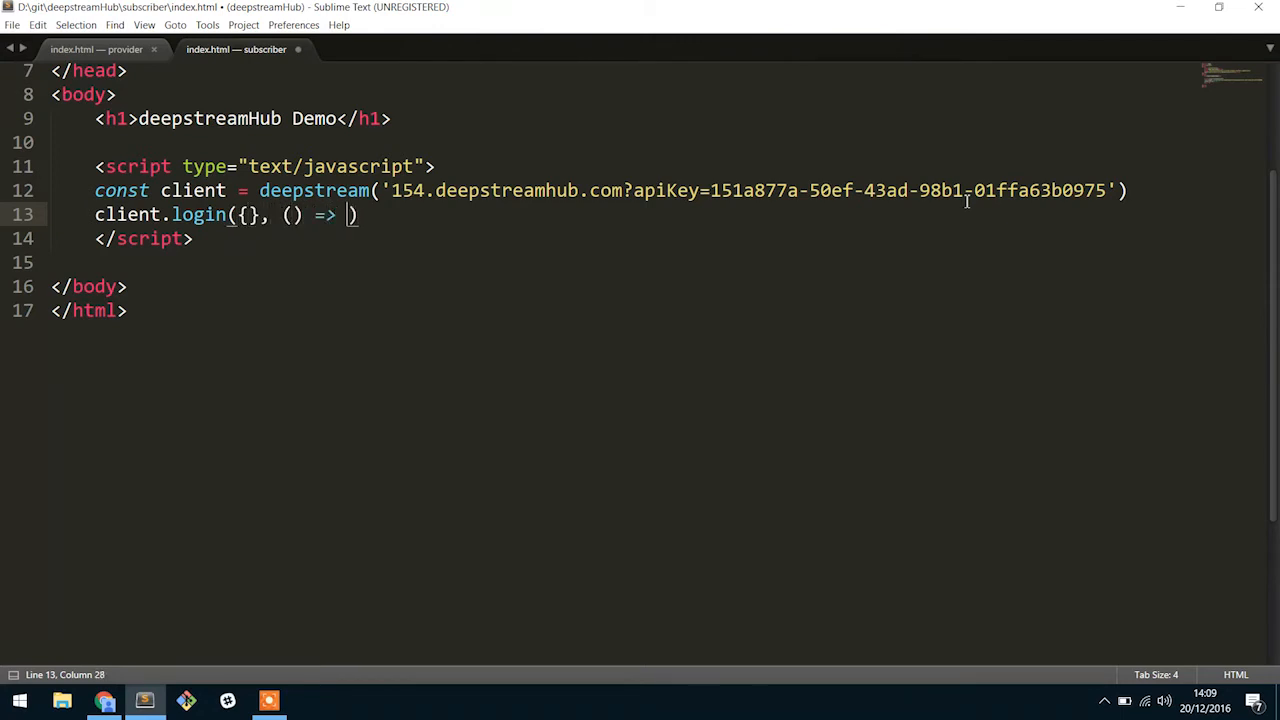
{"action": "type", "text": "{"}
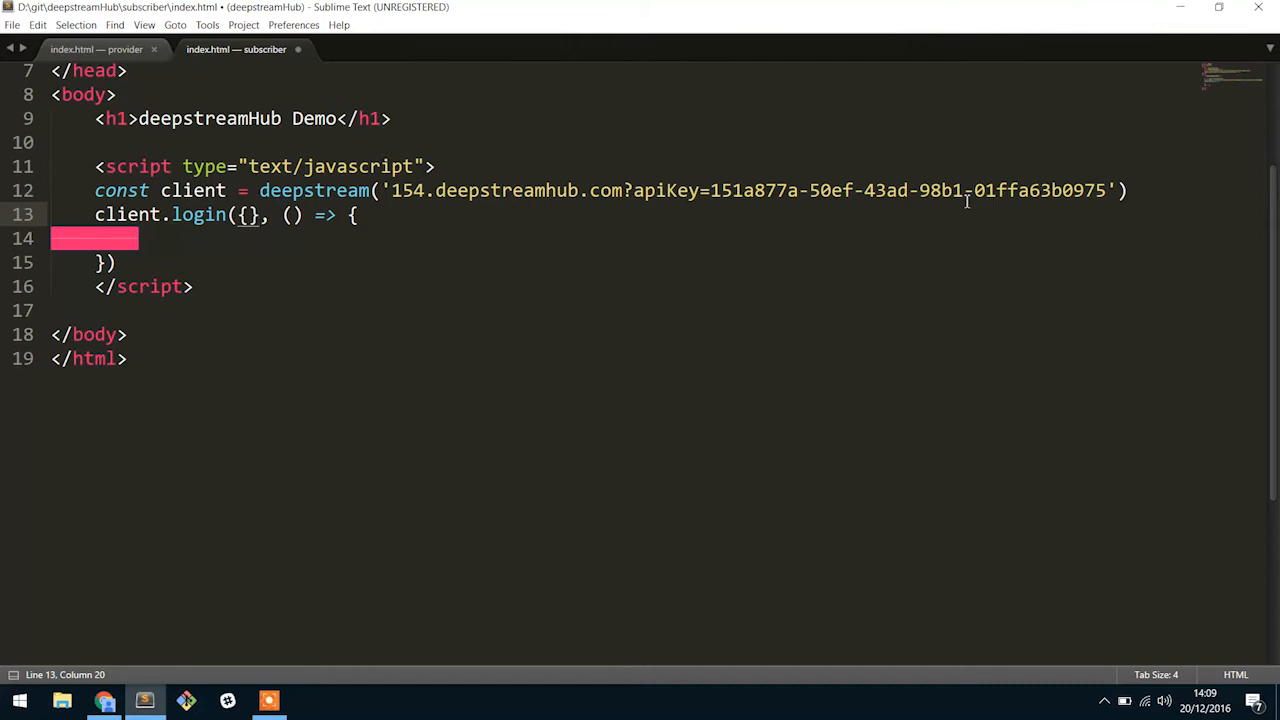
{"action": "type", "text": "()"}
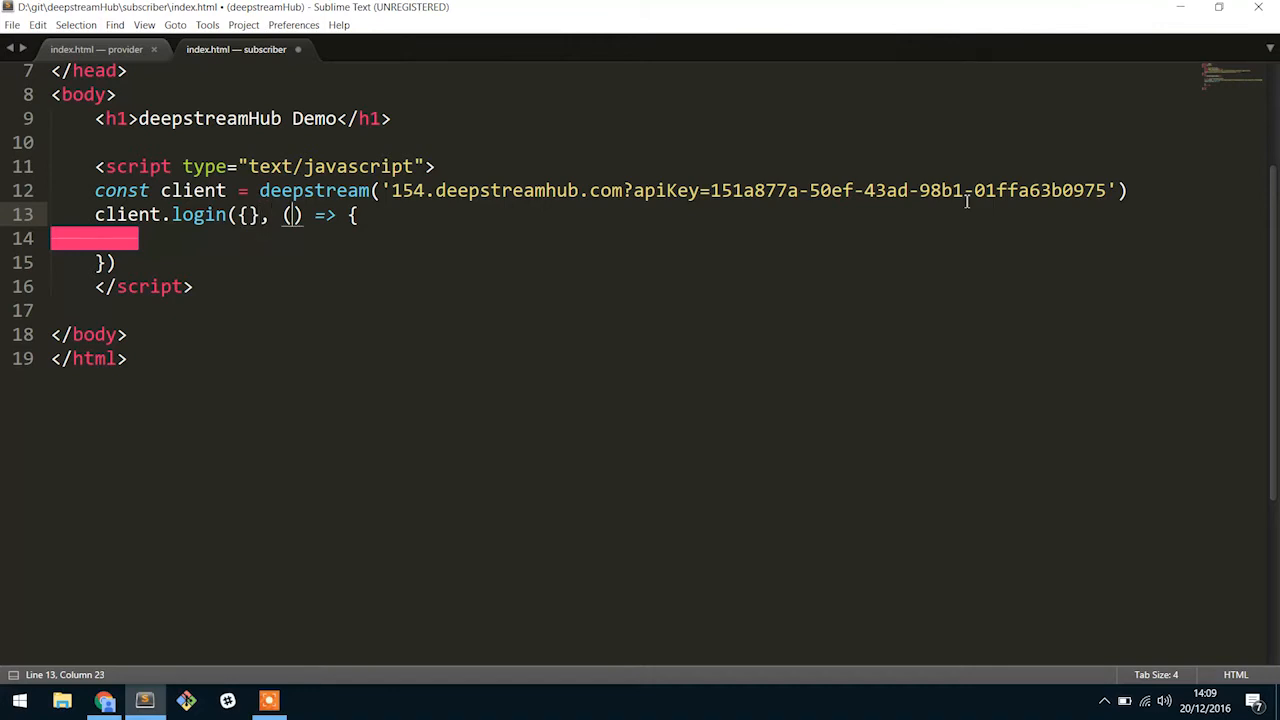
{"action": "type", "text": "success"}
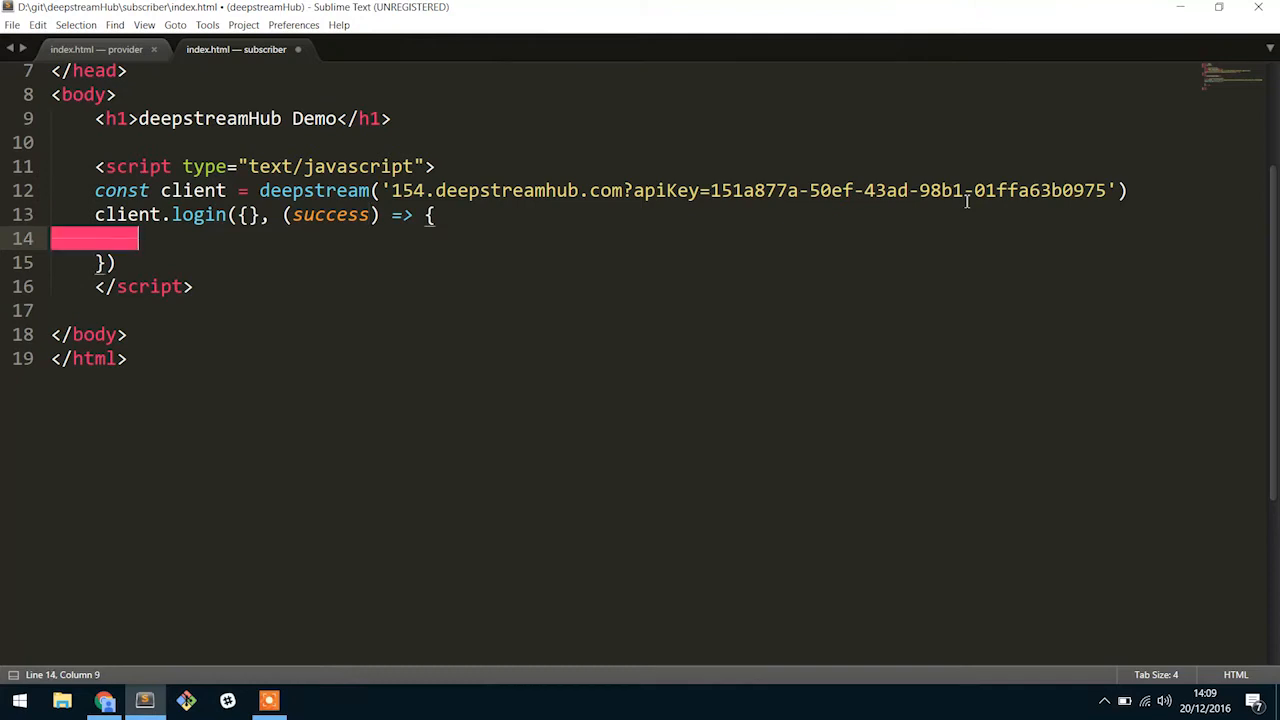
{"action": "type", "text": "console.log('L"}
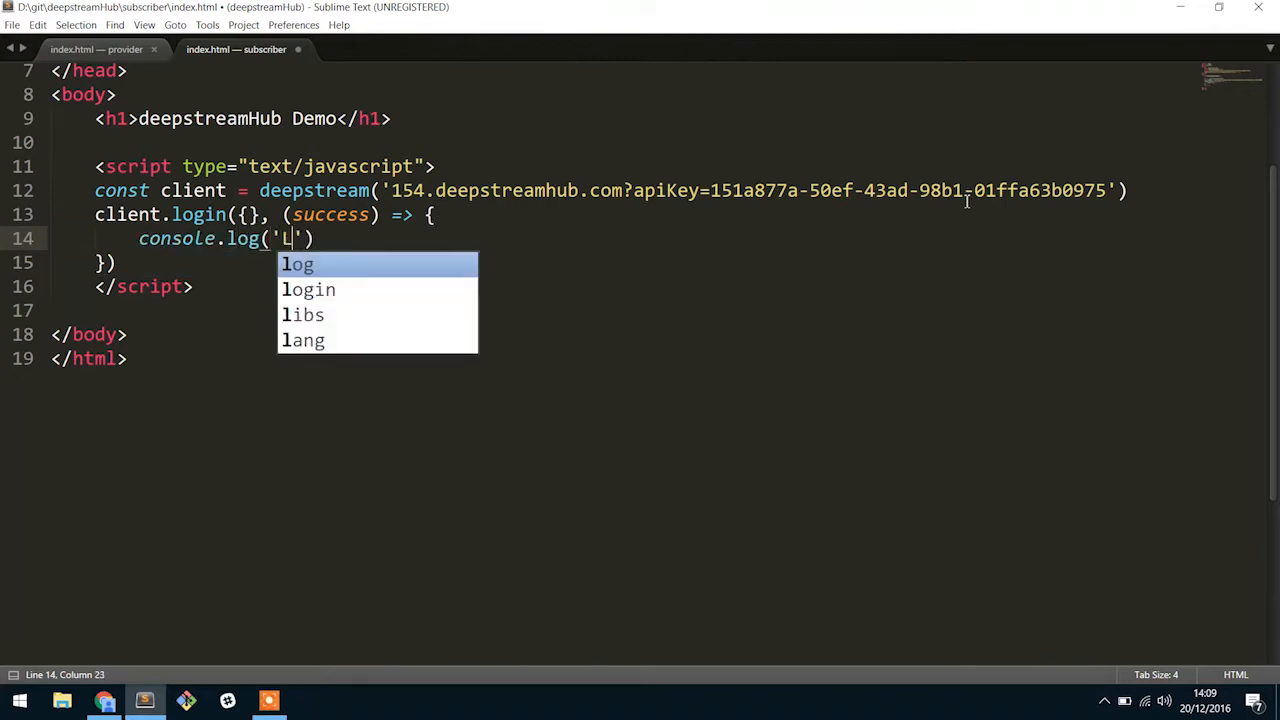
{"action": "type", "text": "og in', success"}
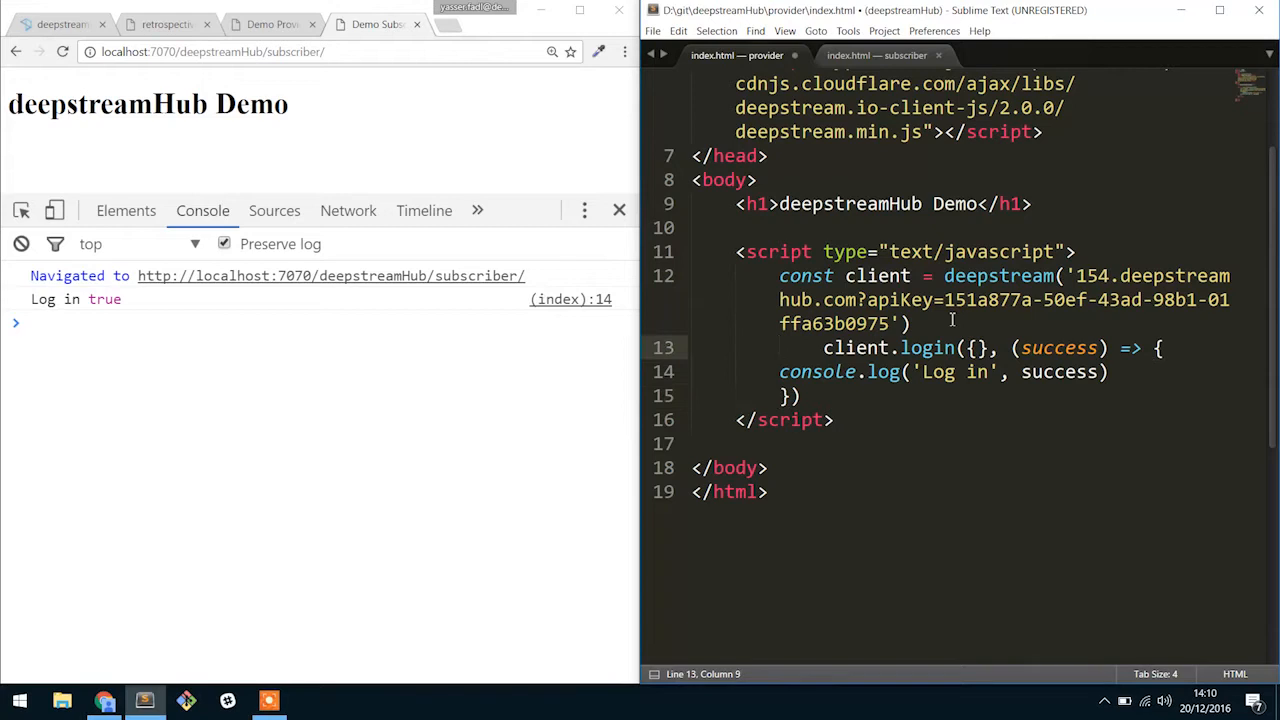
- Save the provider index.html with the pasted login block
{"action": "key", "text": "ctrl+s"}
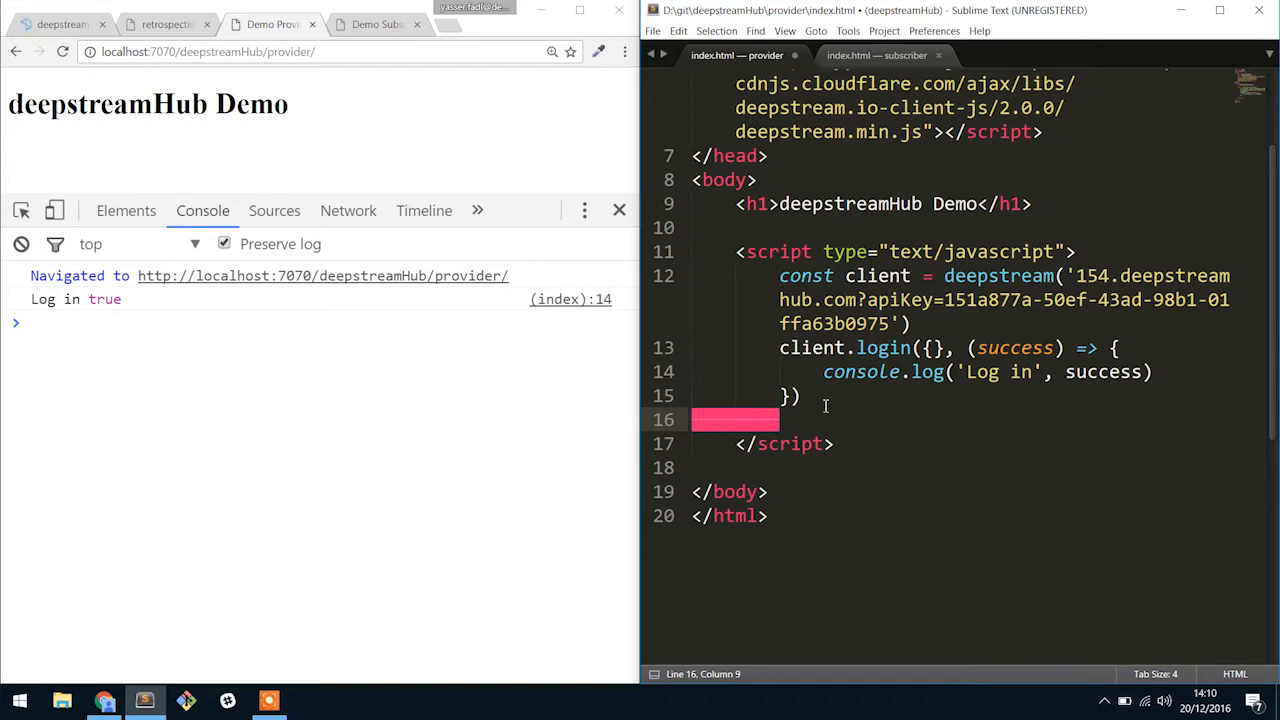
- Start a client.rpc.provide call for an RPC named 'hello'
{"action": "type", "text": "r"}
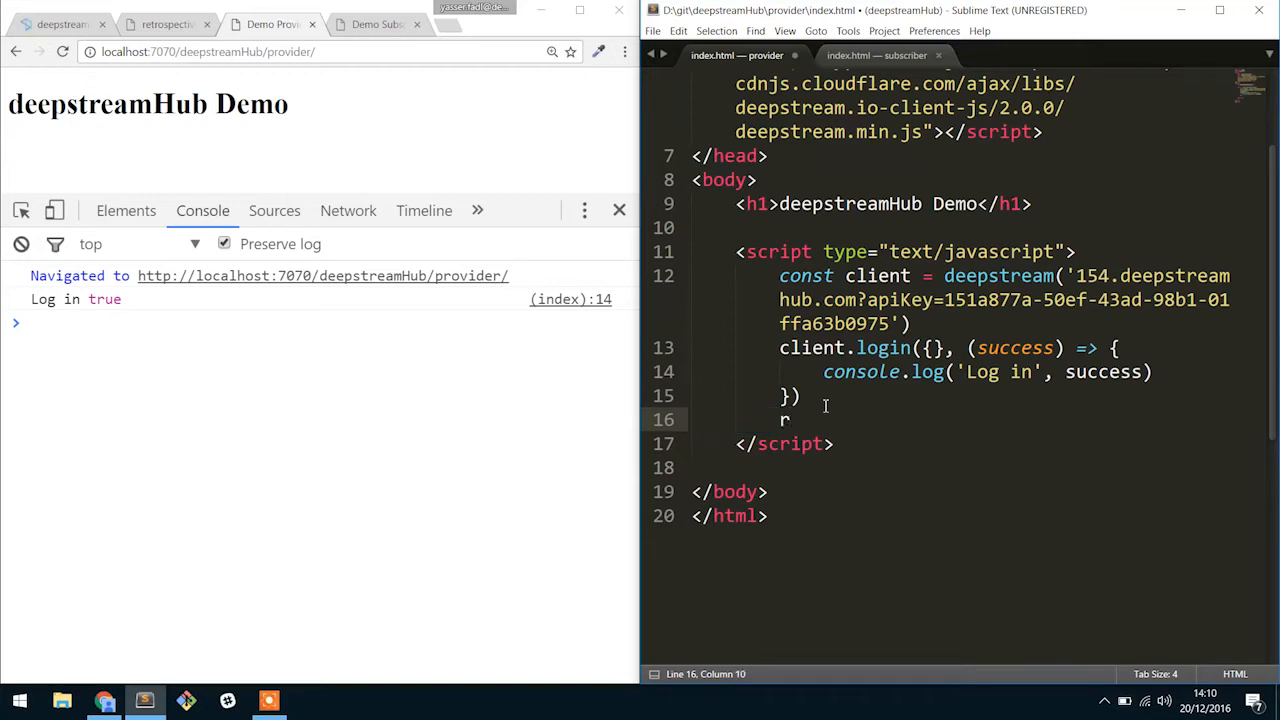
{"action": "type", "text": "client.rpc."}
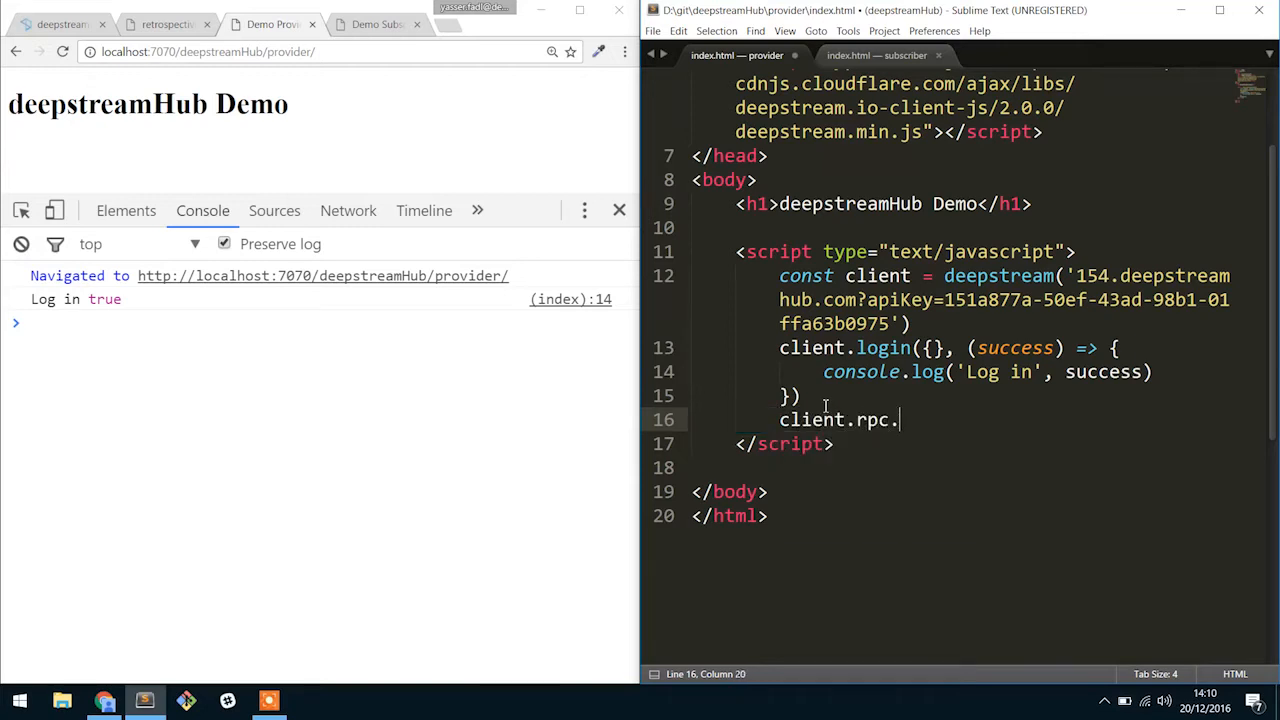
{"action": "type", "text": "provide('')"}
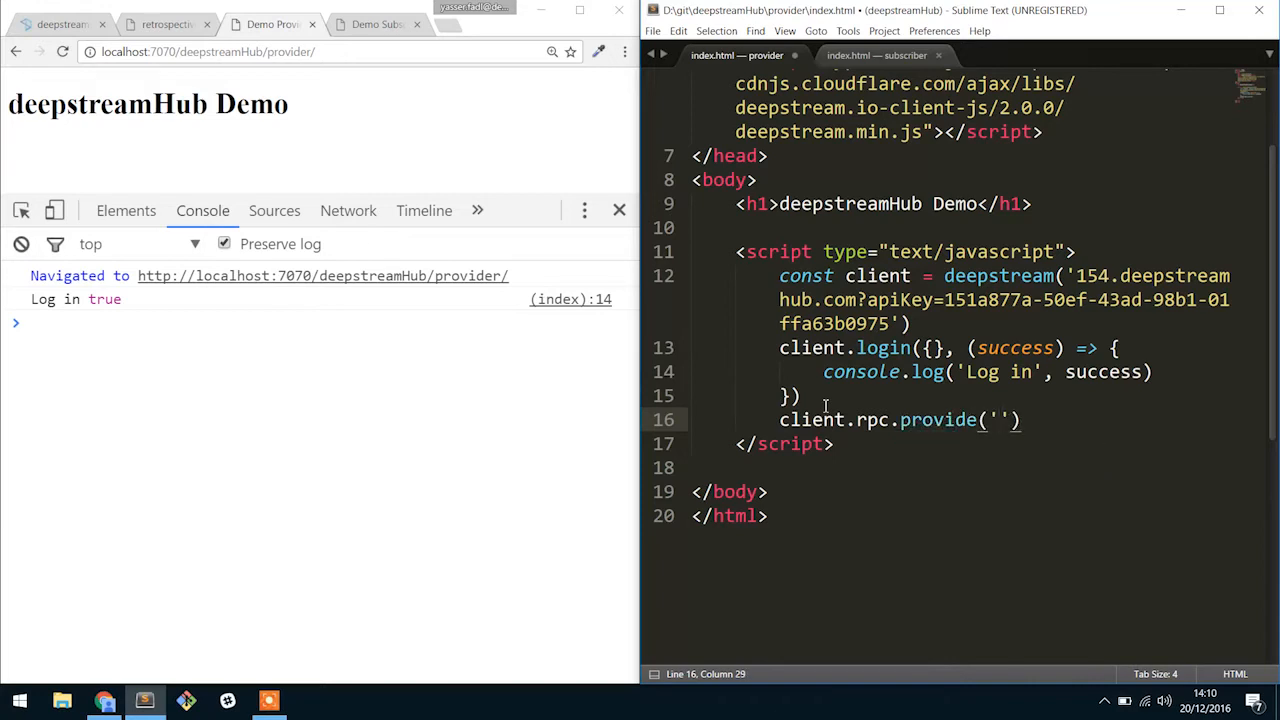
{"action": "left_click", "coordinate": [996, 420]}
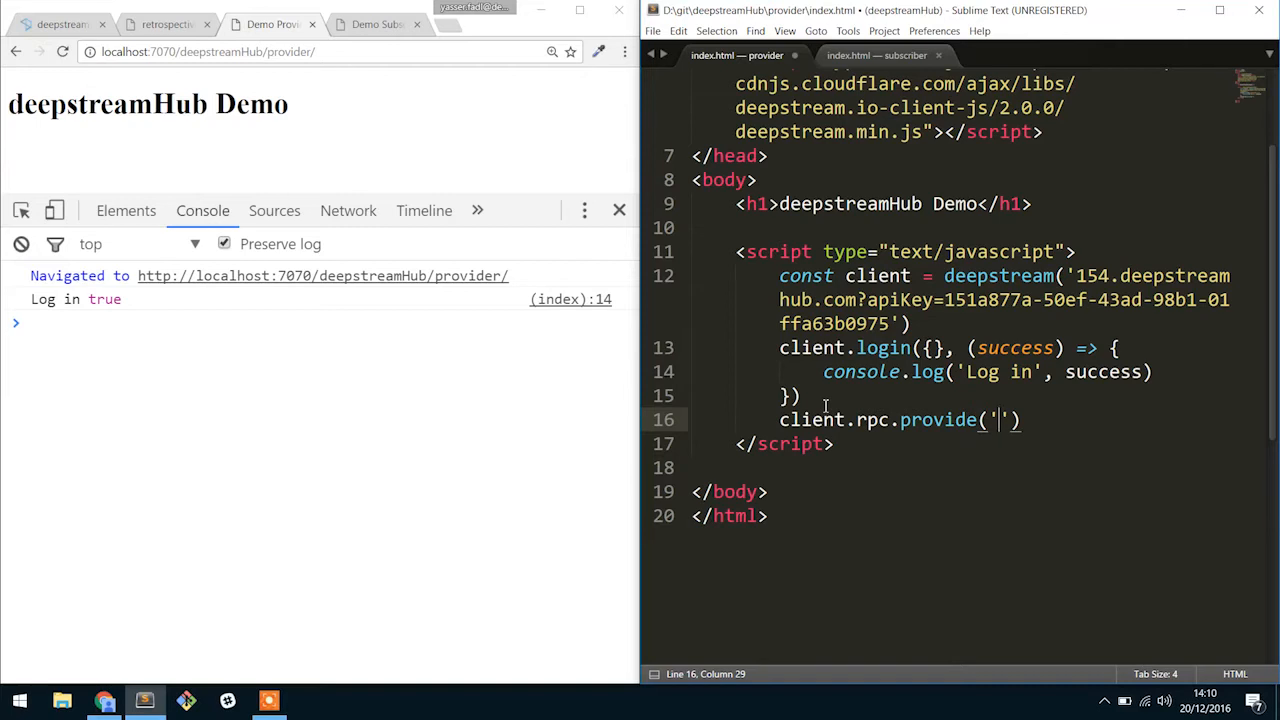
{"action": "type", "text": "ad"}
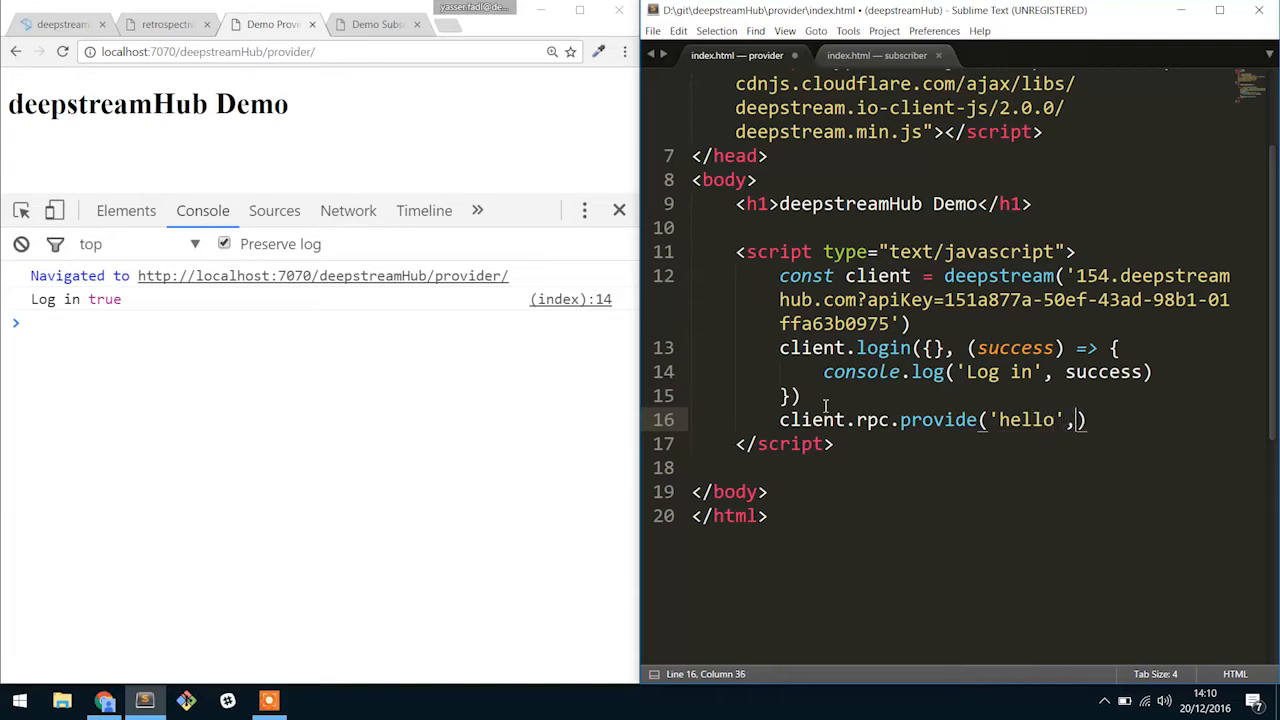
- Give it a (data, response) handler that sends back 'Hello there!'
{"action": "type", "text": "() => {"}
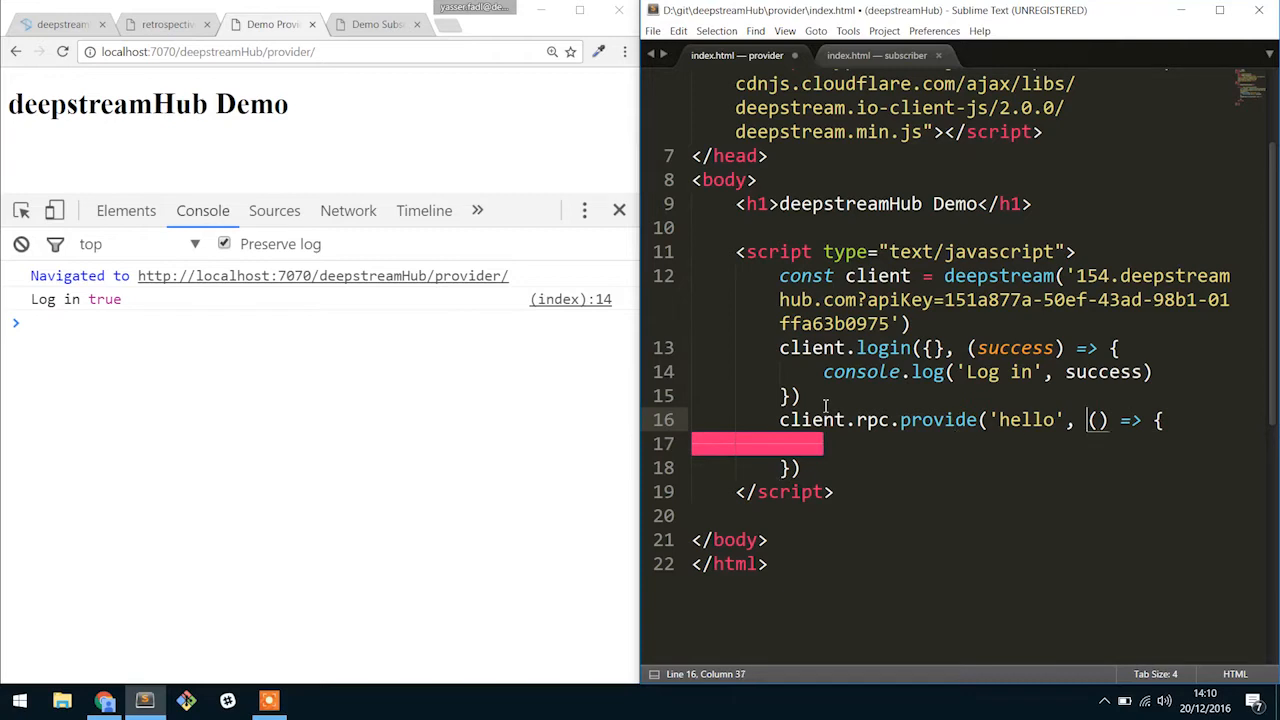
{"action": "type", "text": "data,"}
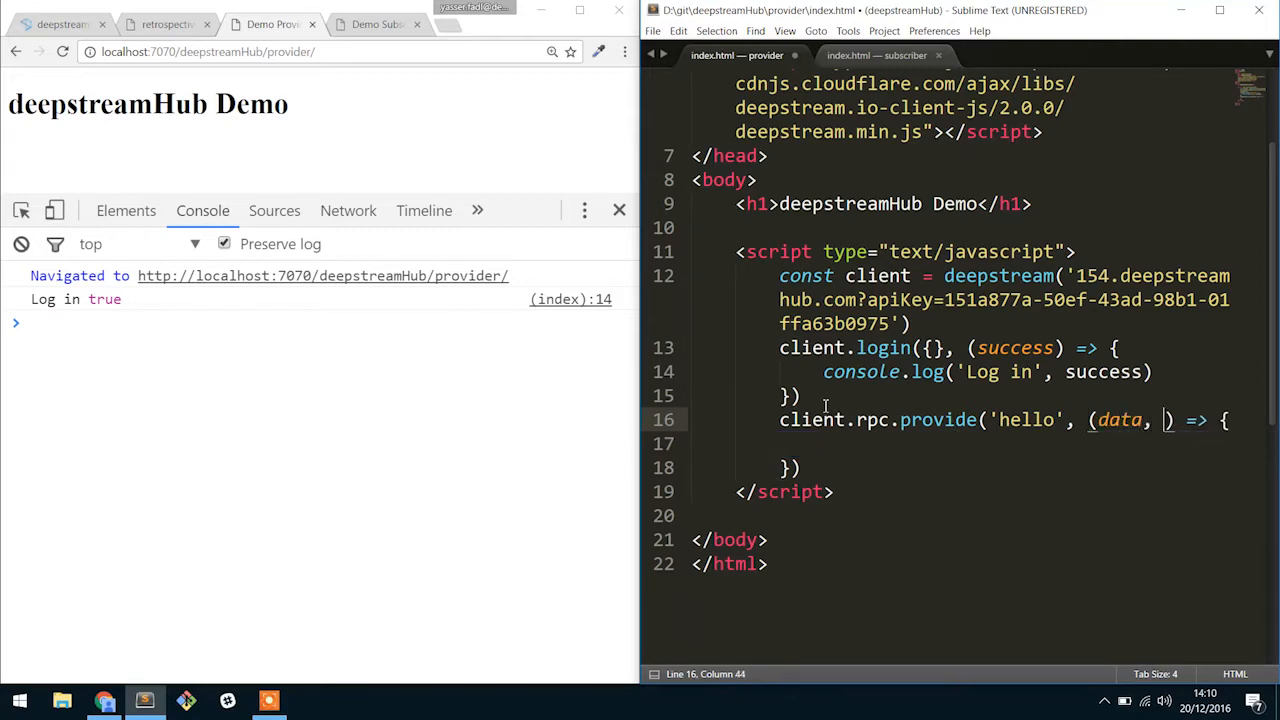
{"action": "type", "text": "response"}
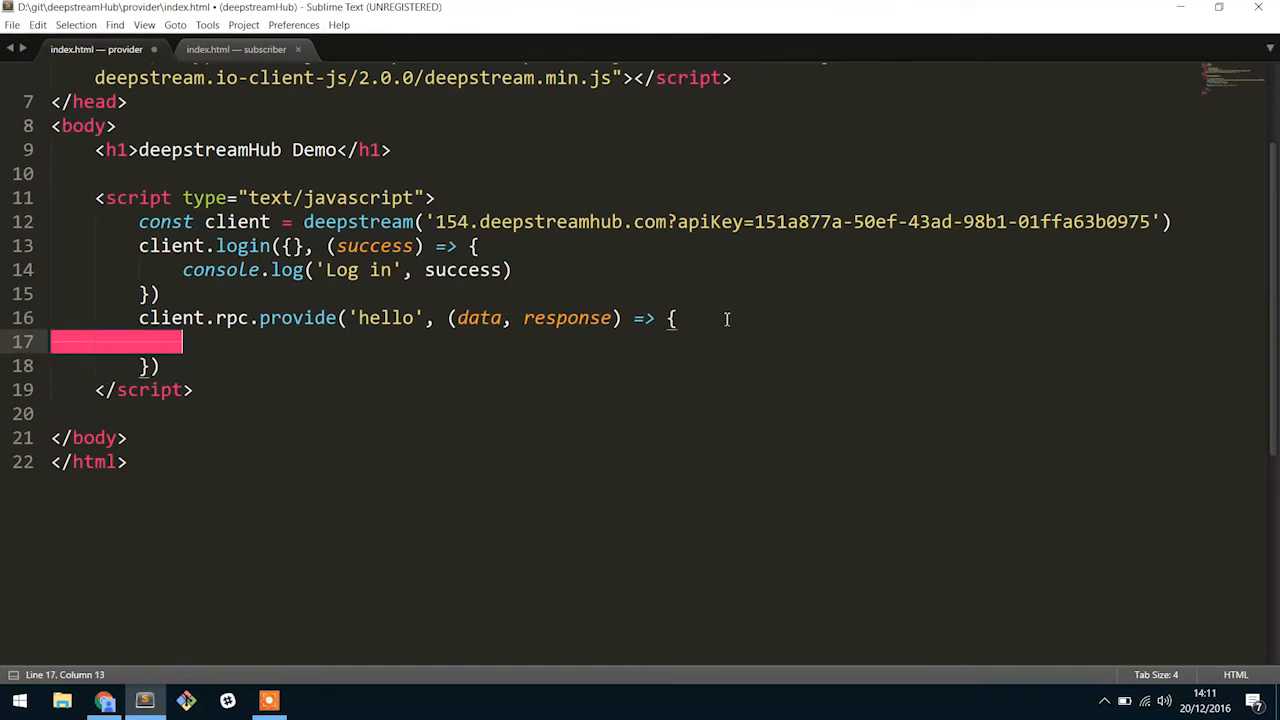
{"action": "type", "text": "resposne"}
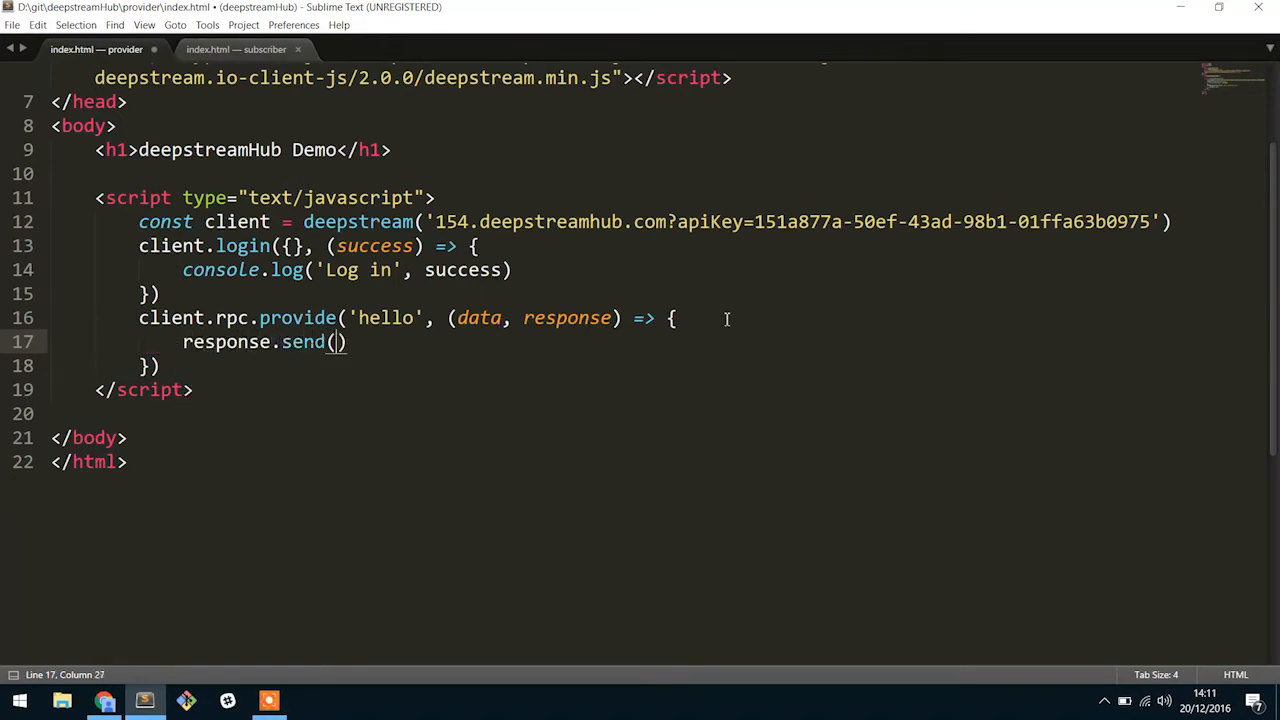
{"action": "type", "text": "Hello there!'"}
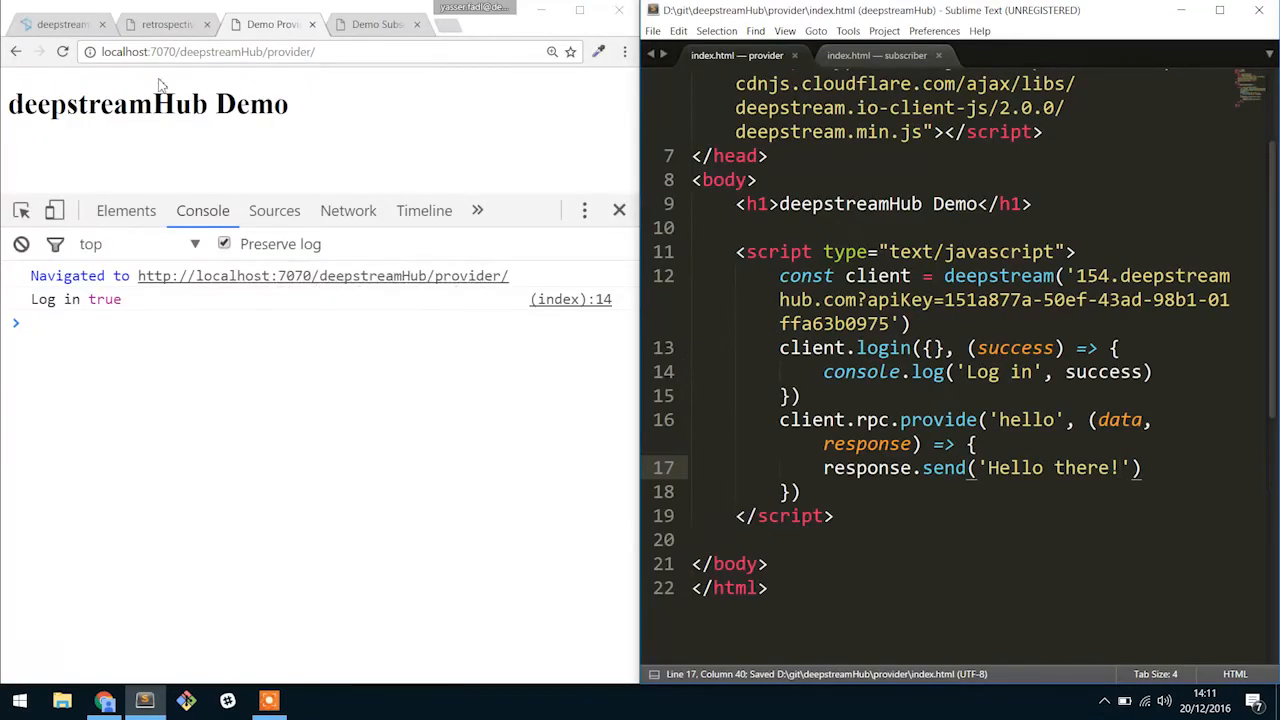
- Reload the provider page, then start client.rpc.make('hello', {}) in the subscriber file
{"action": "left_click", "coordinate": [62, 52]}
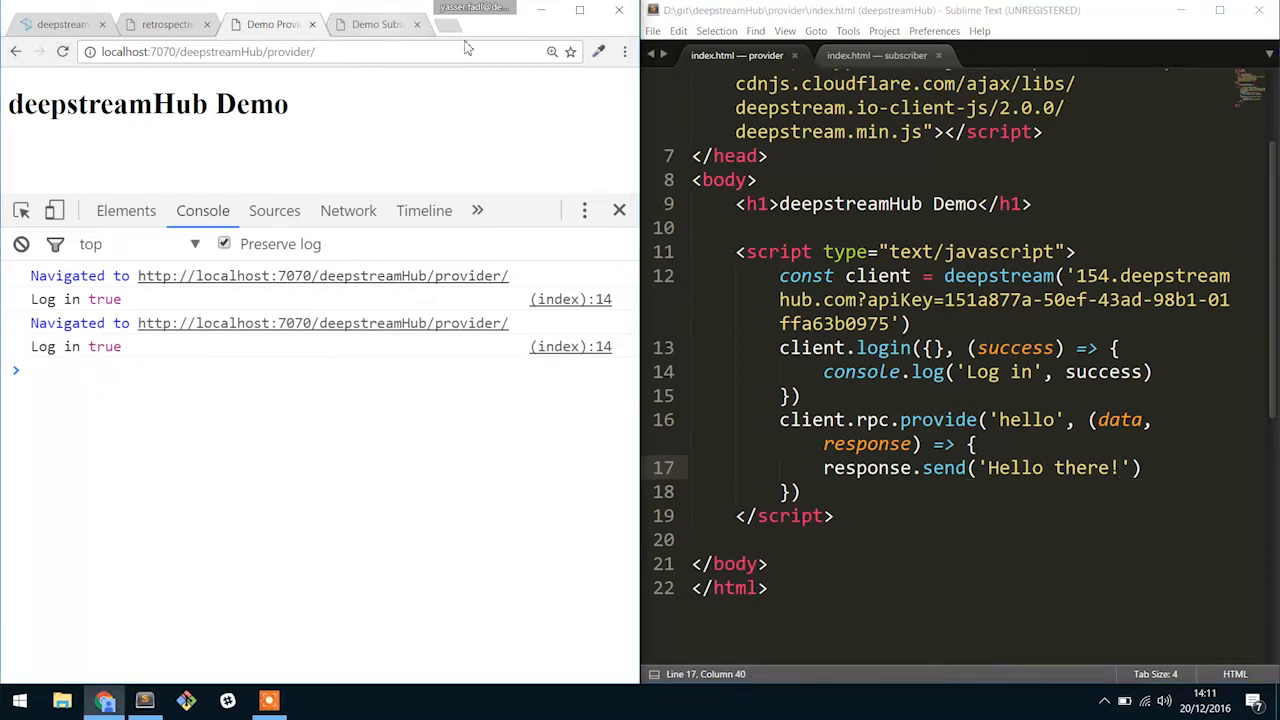
{"action": "left_click", "coordinate": [876, 56]}
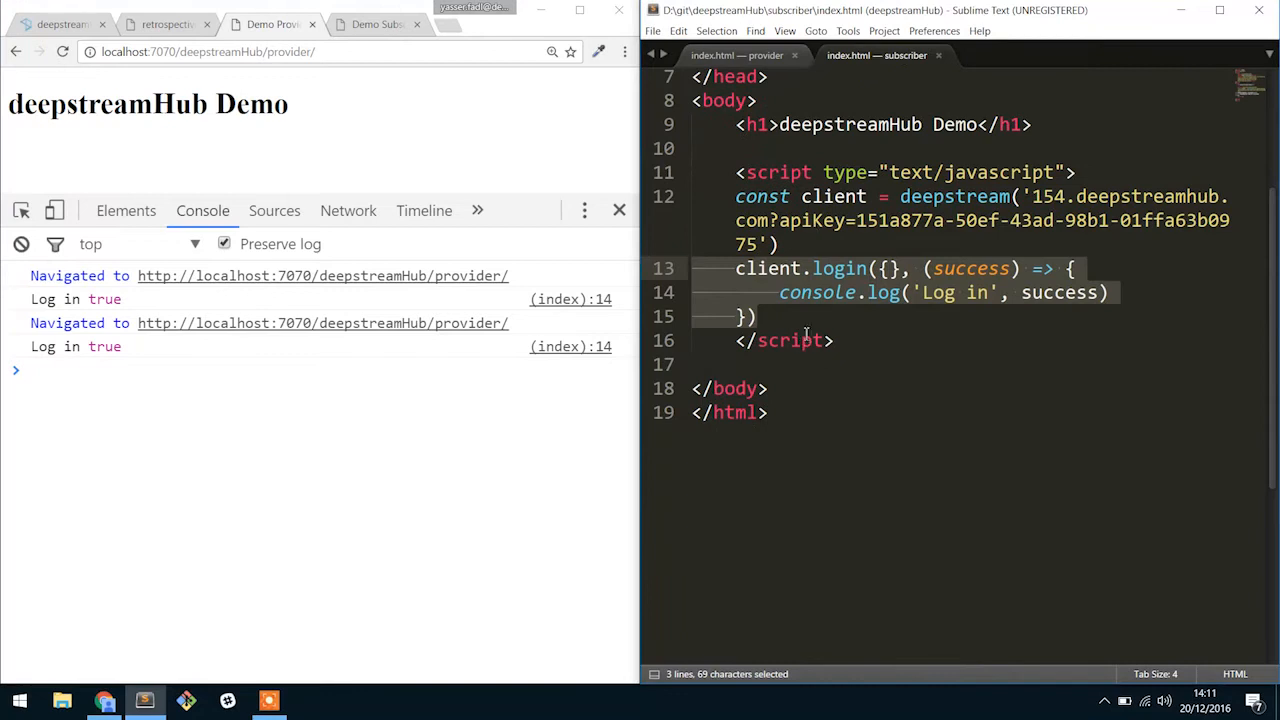
{"action": "type", "text": "c"}
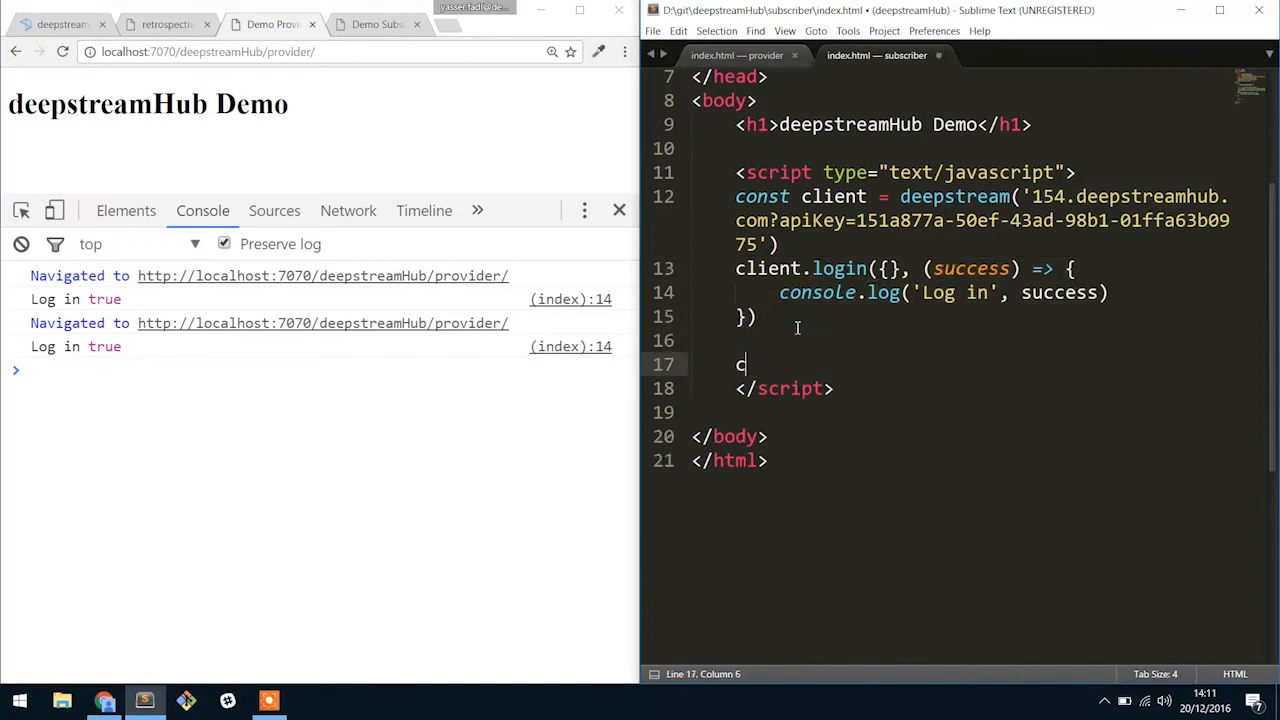
{"action": "type", "text": "lient.rp"}
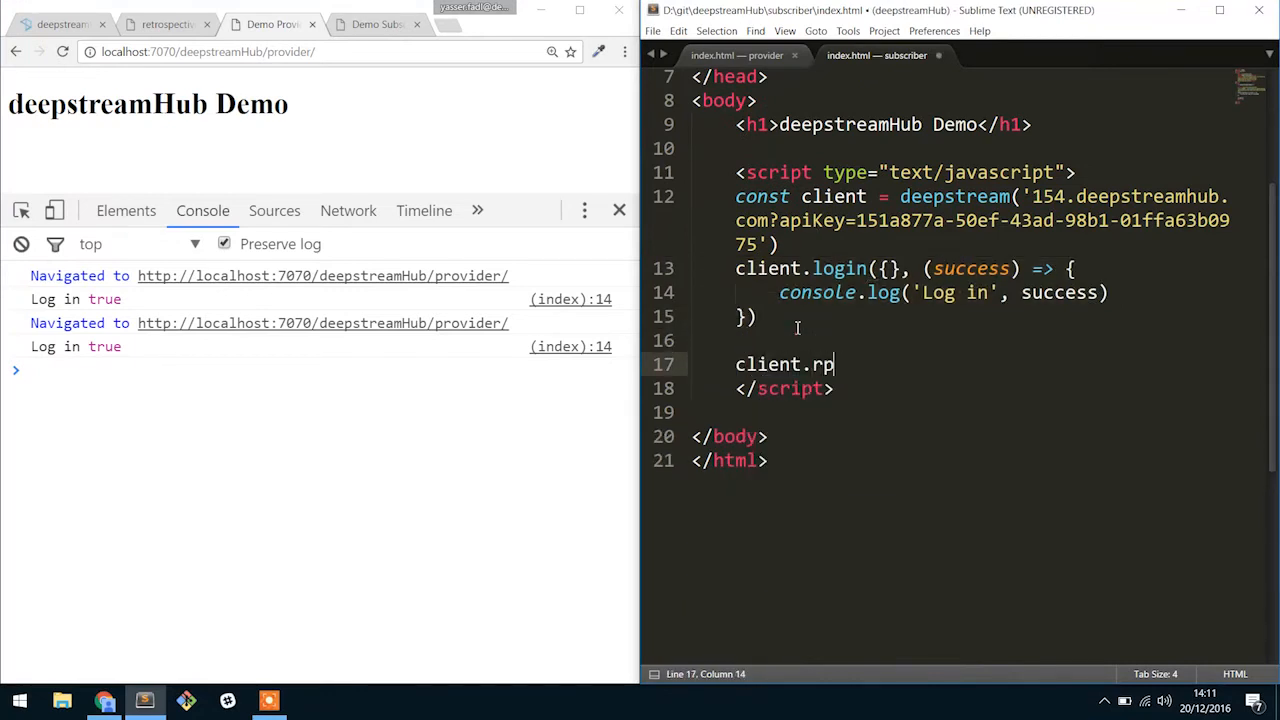
{"action": "type", "text": "c.make('"}
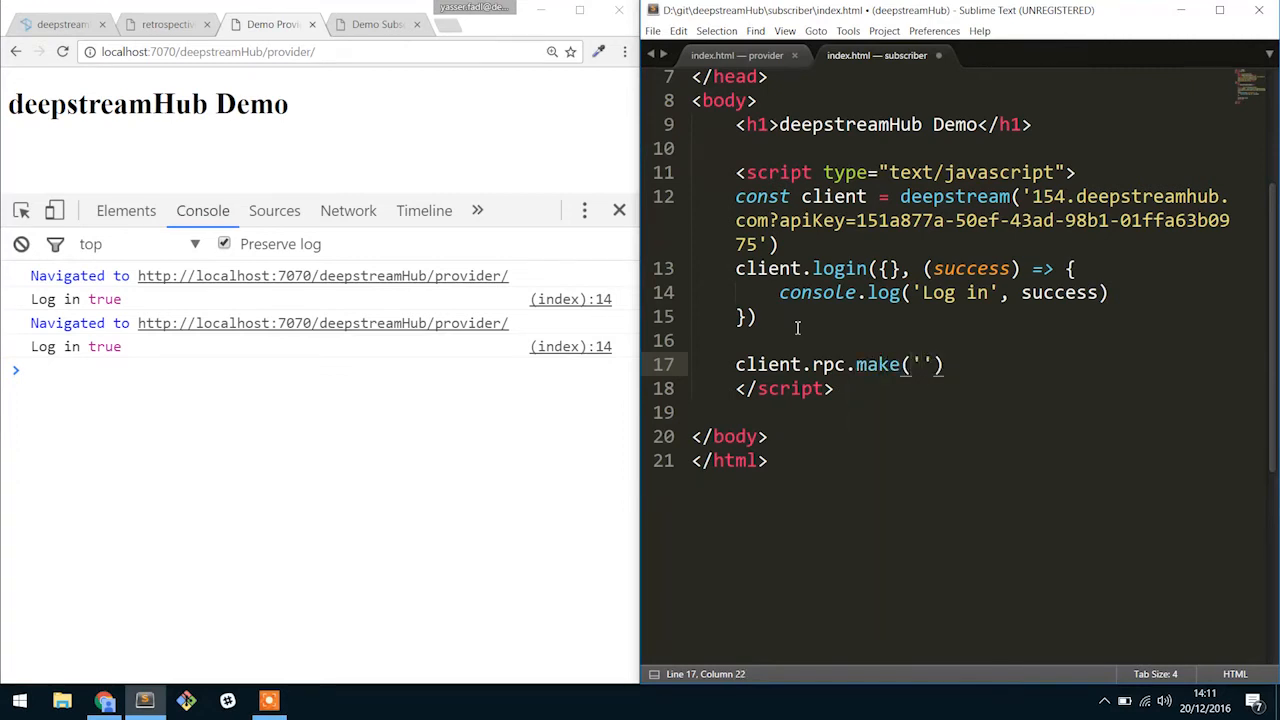
{"action": "type", "text": "hello"}
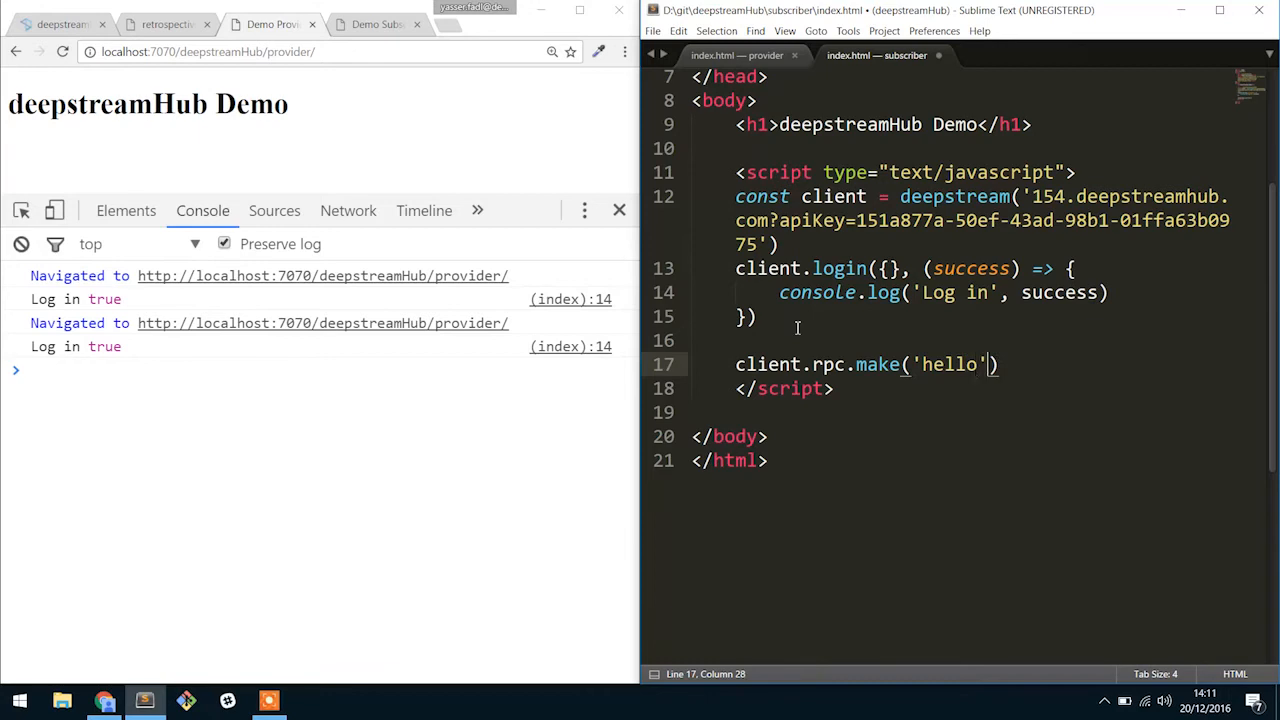
{"action": "type", "text": ", {}"}
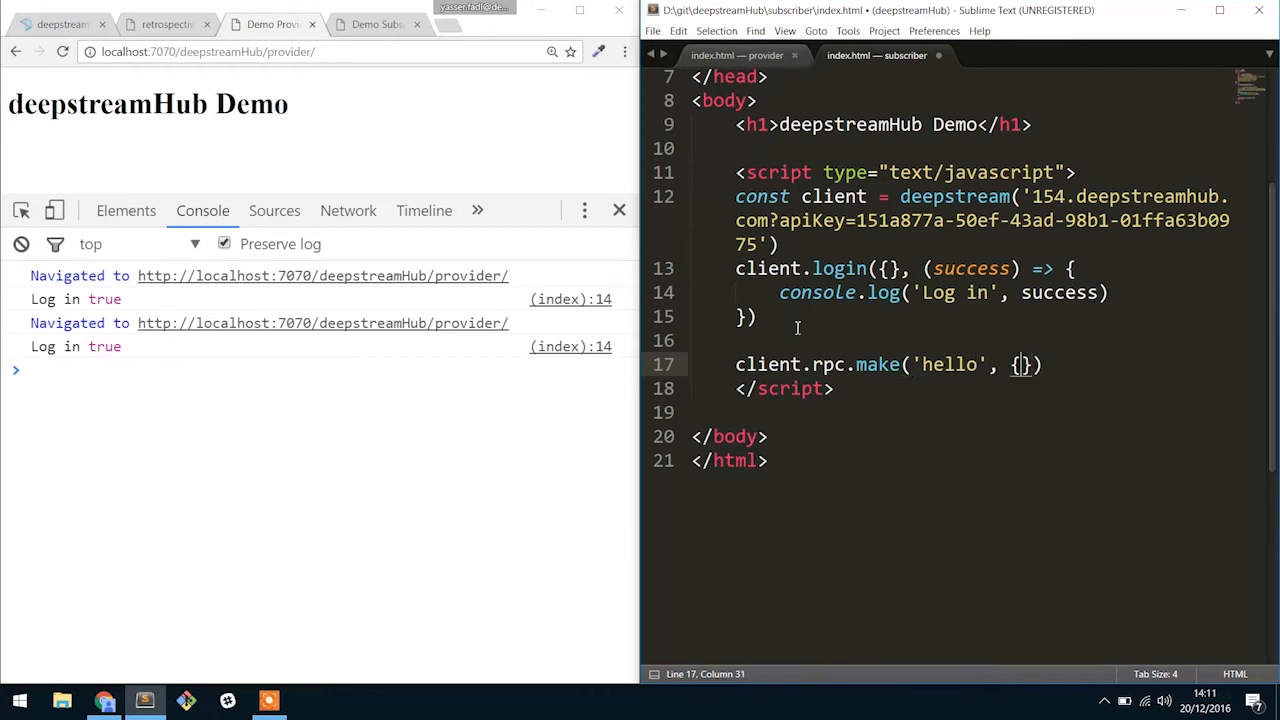
{"action": "type", "text": ","}
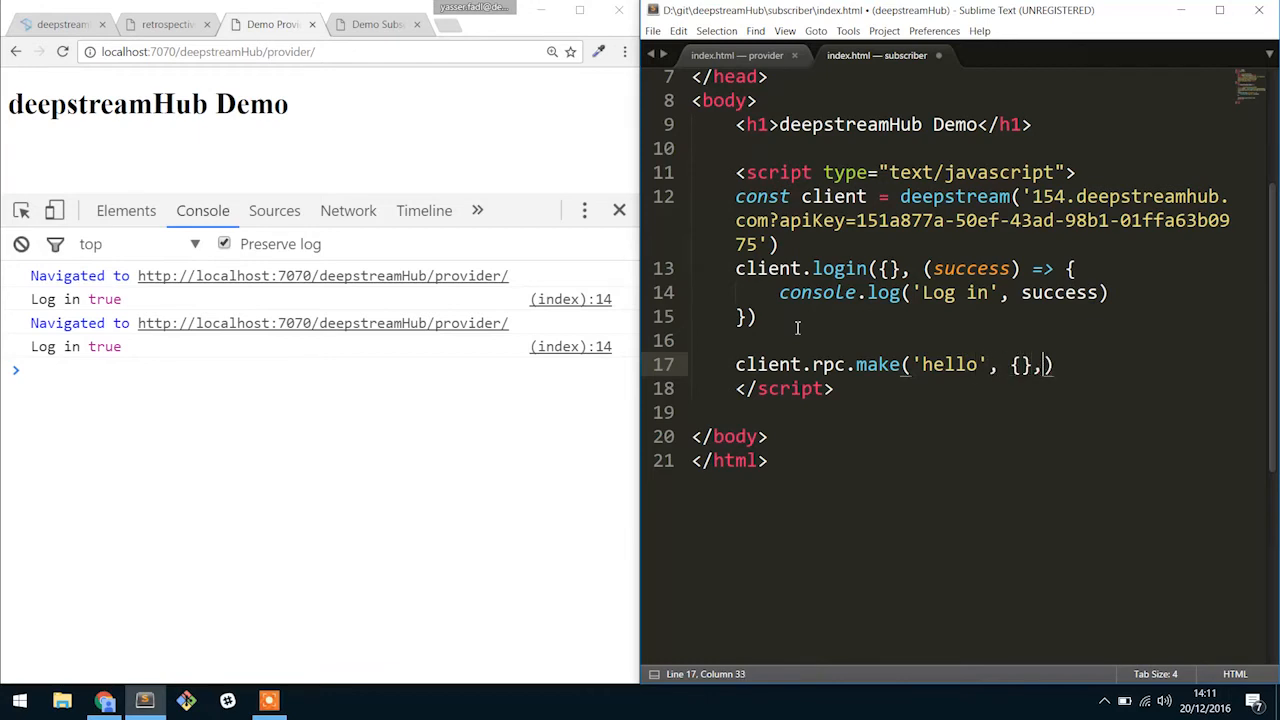
- Add an (error, result) callback that logs error and result to the console
{"action": "type", "text": "() =>)"}
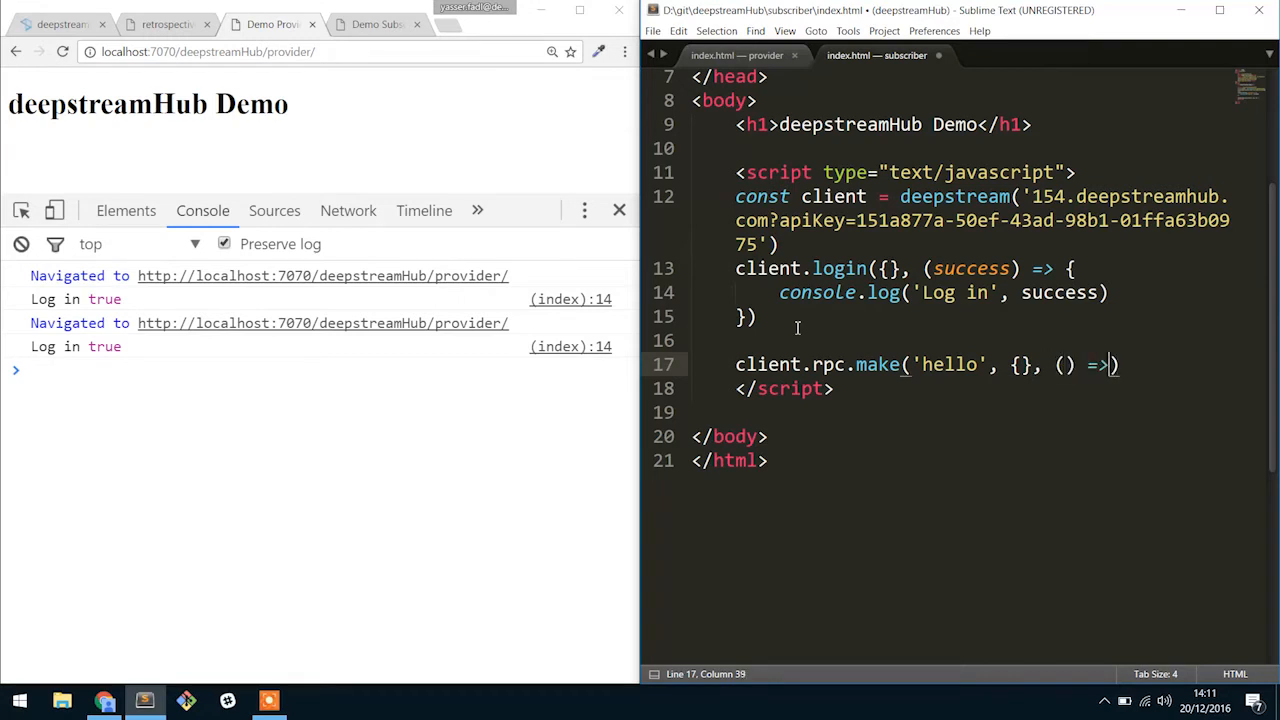
{"action": "type", "text": "{"}
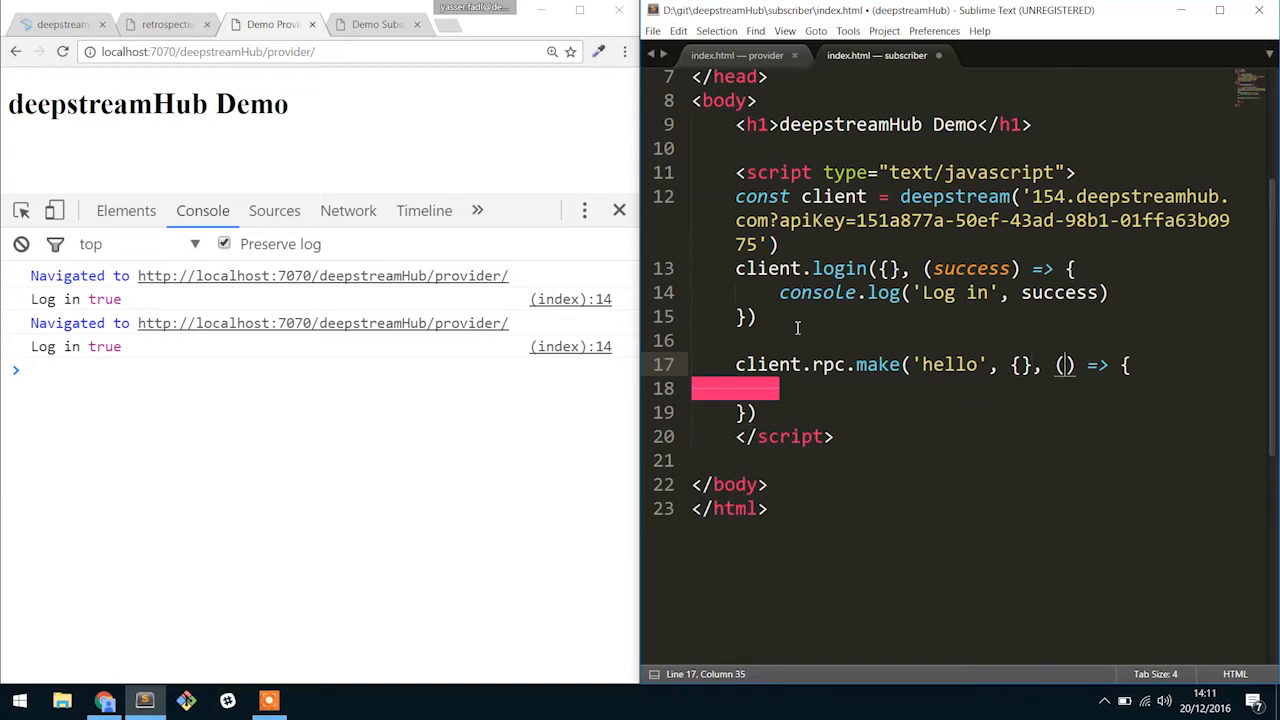
{"action": "type", "text": "error,"}
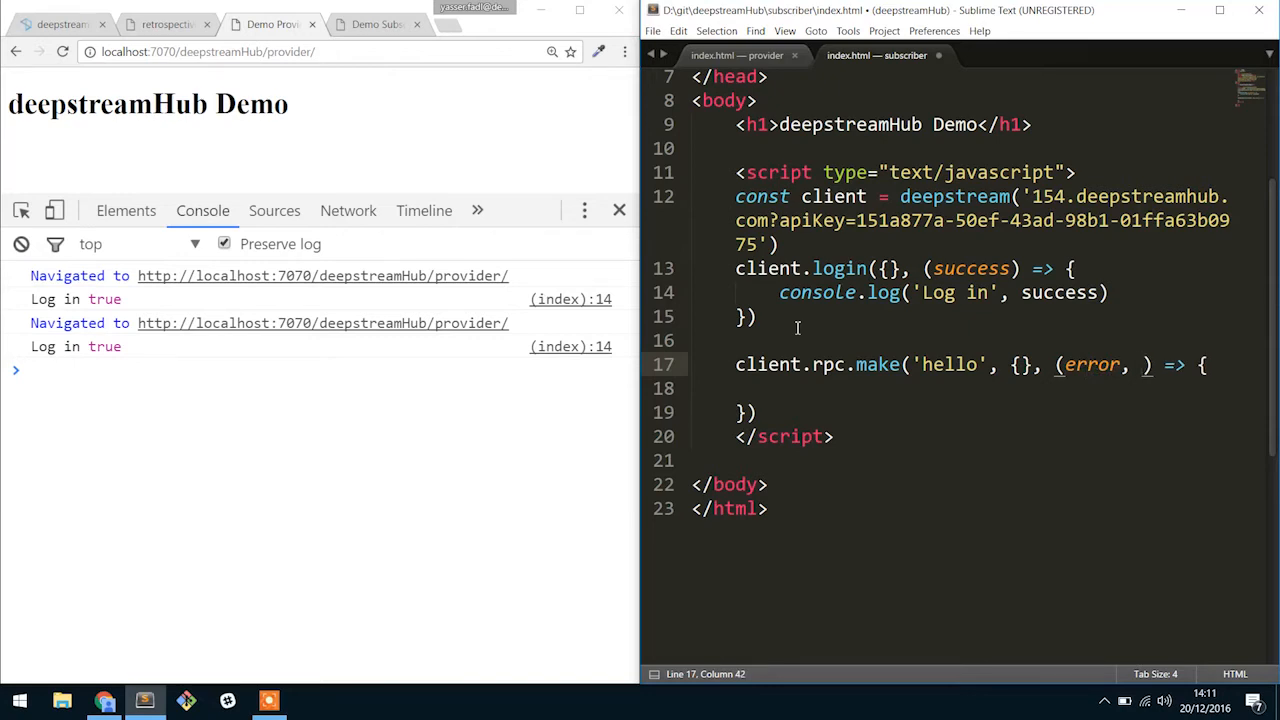
{"action": "type", "text": "result"}
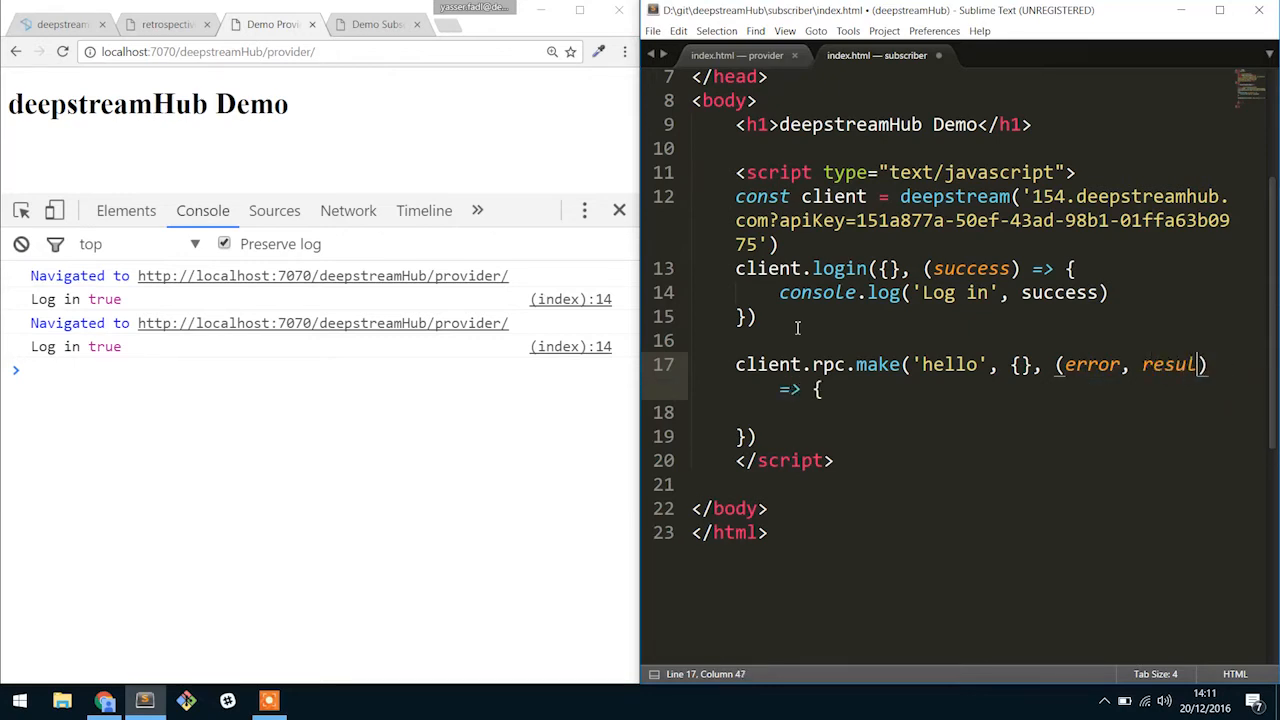
{"action": "type", "text": "console.log(error,"}
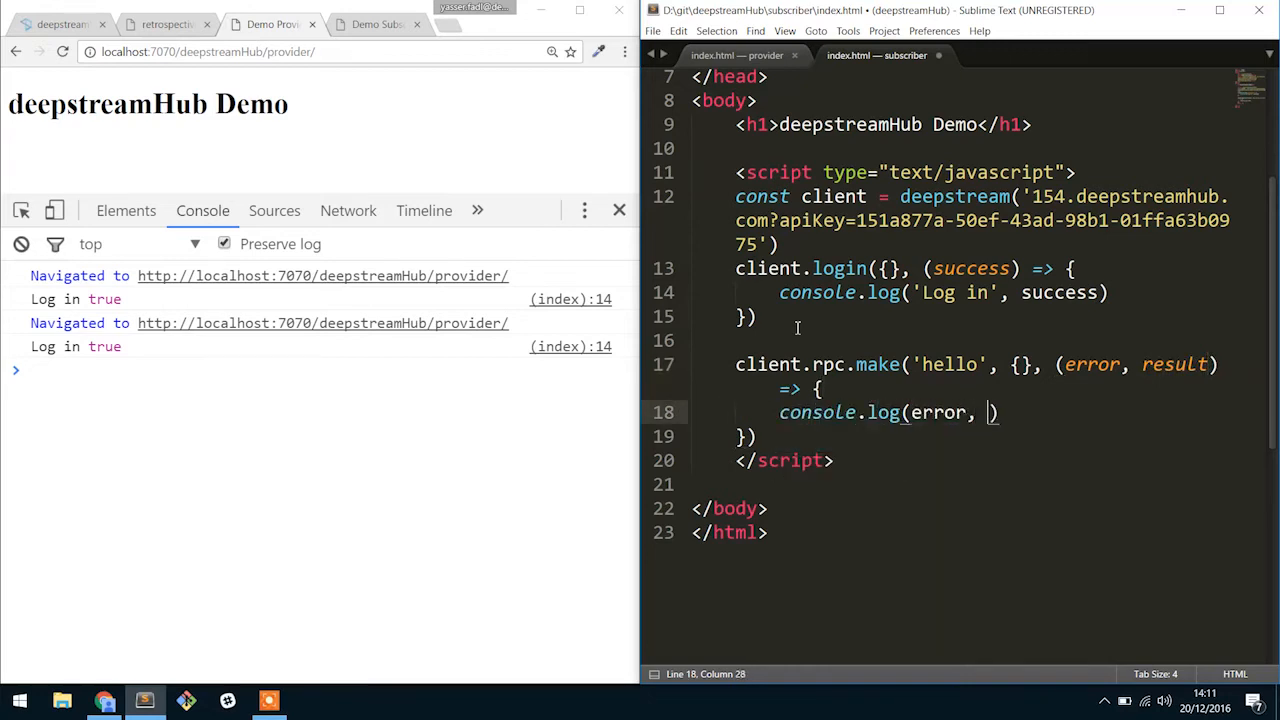
{"action": "type", "text": "result"}
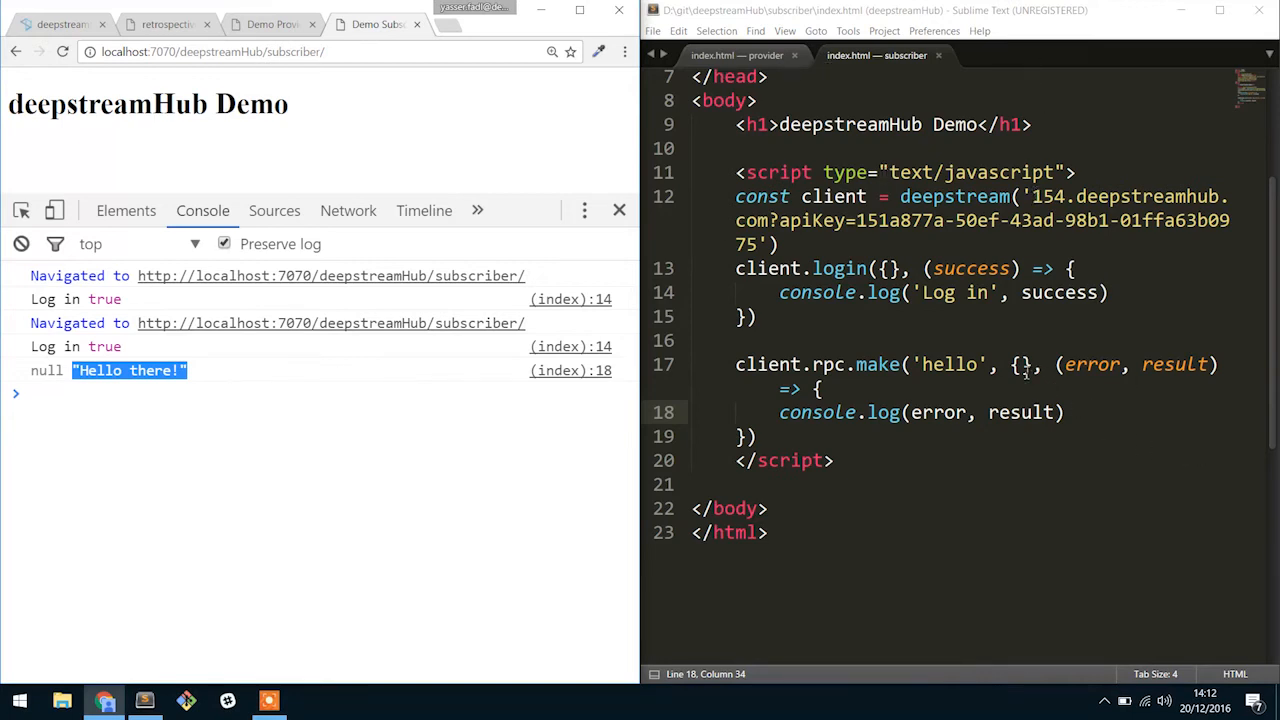
- Pass name: 'Yasser' in the make call's data object
{"action": "type", "text": "name:"}
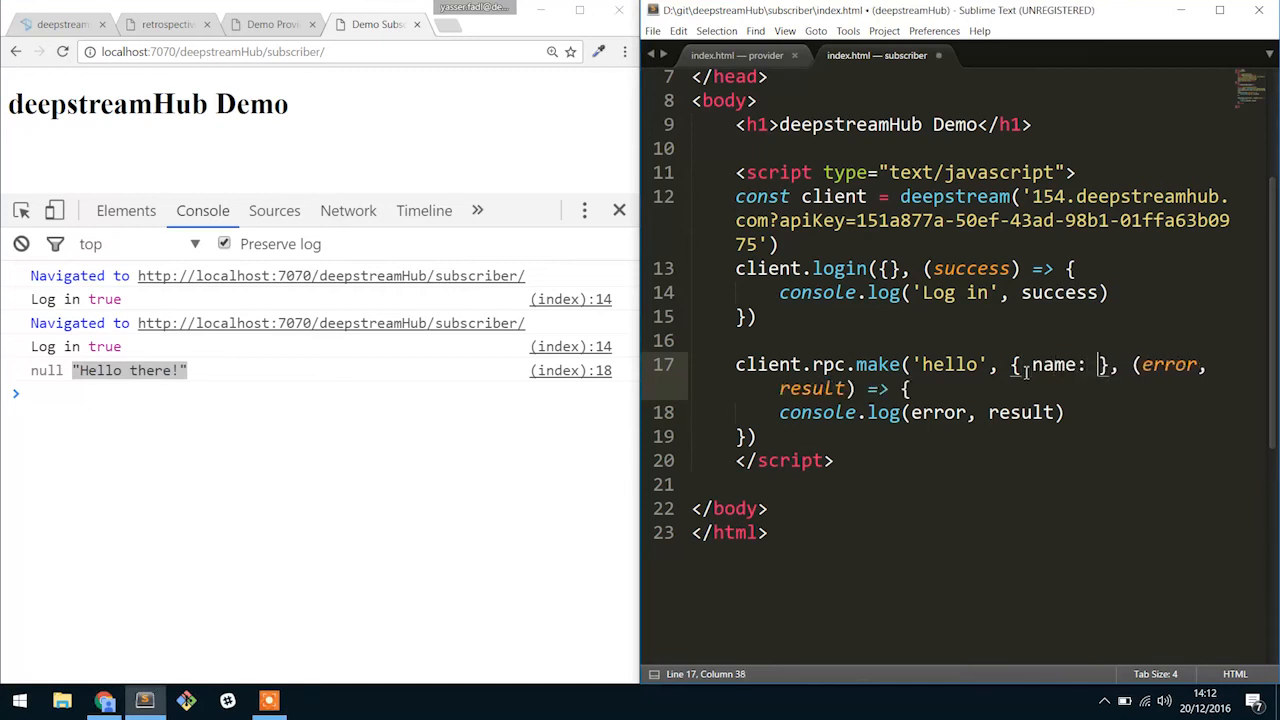
{"action": "type", "text": "Yasser'"}
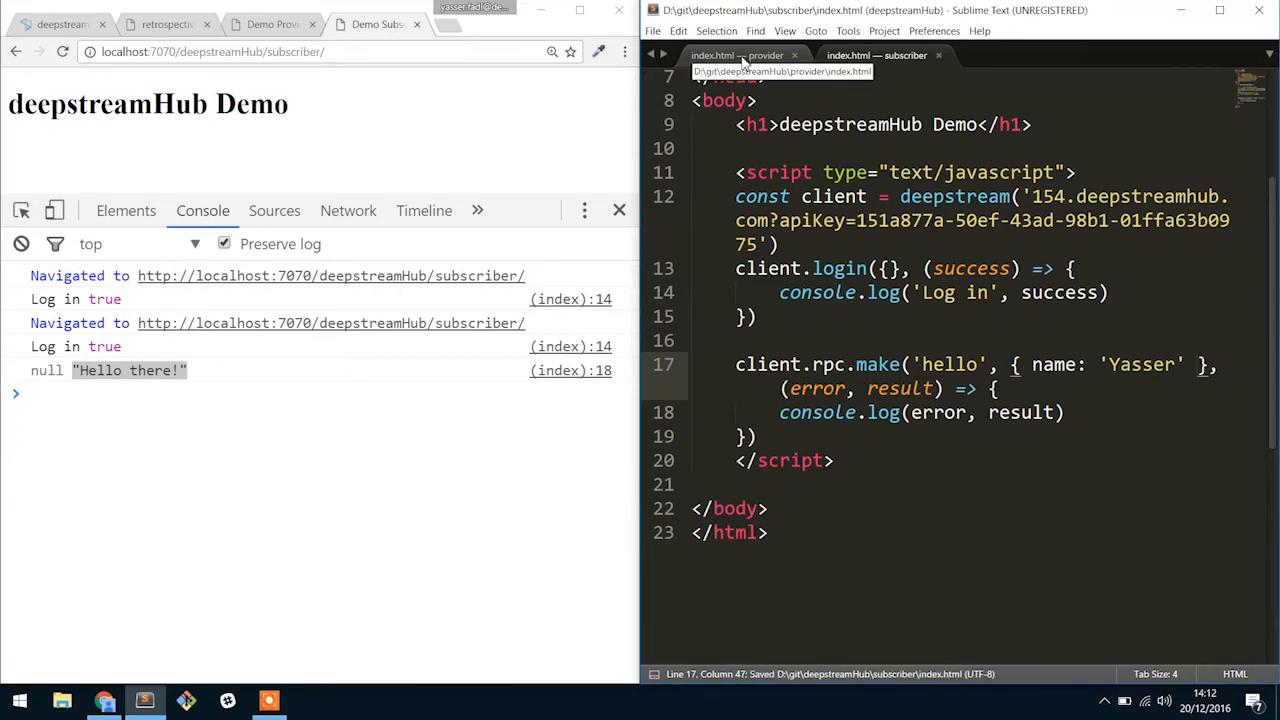
{"action": "left_click", "coordinate": [738, 56]}
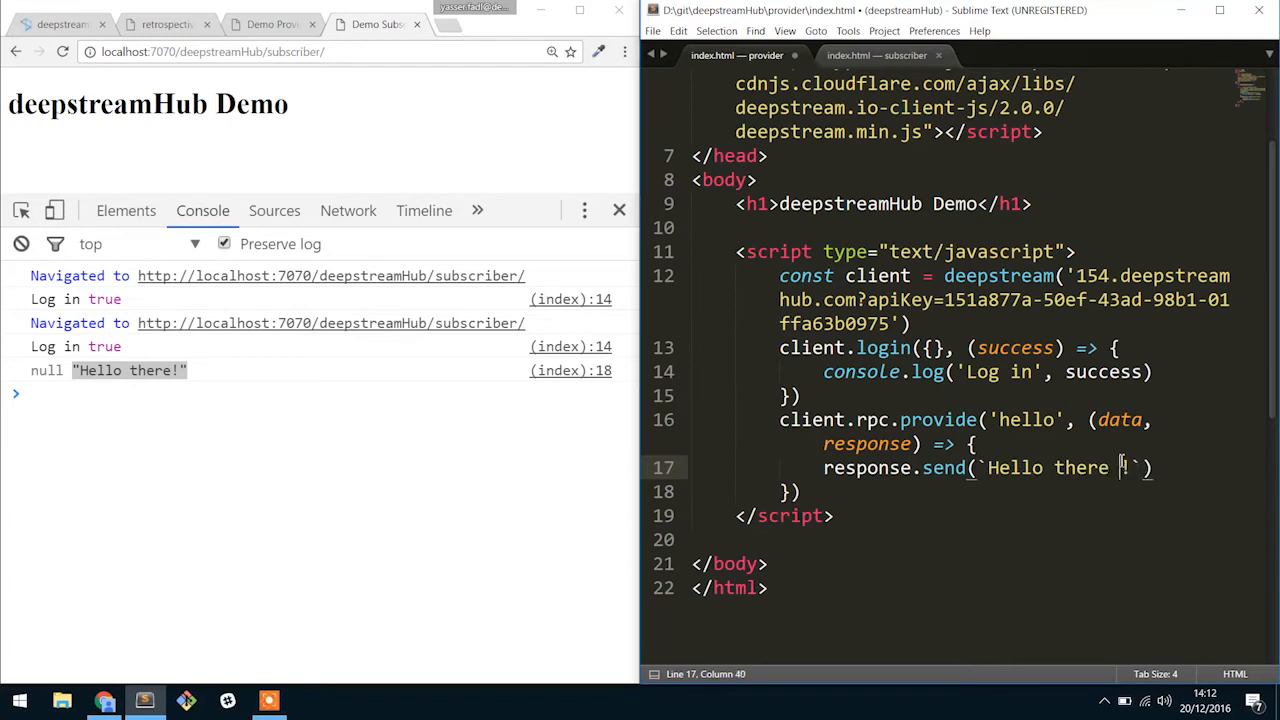
- Change the provider's reply to a template string greeting that inserts ${data.name}
{"action": "type", "text": "${}!"}
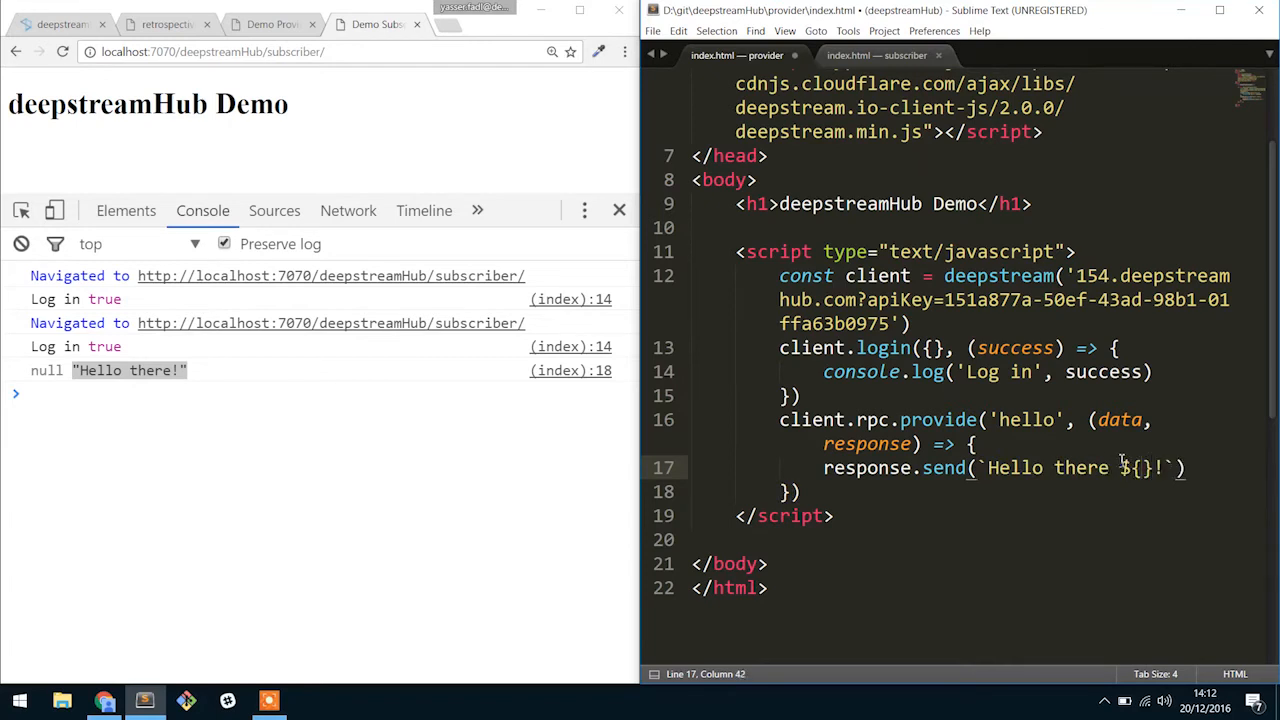
{"action": "type", "text": "${data.id}"}
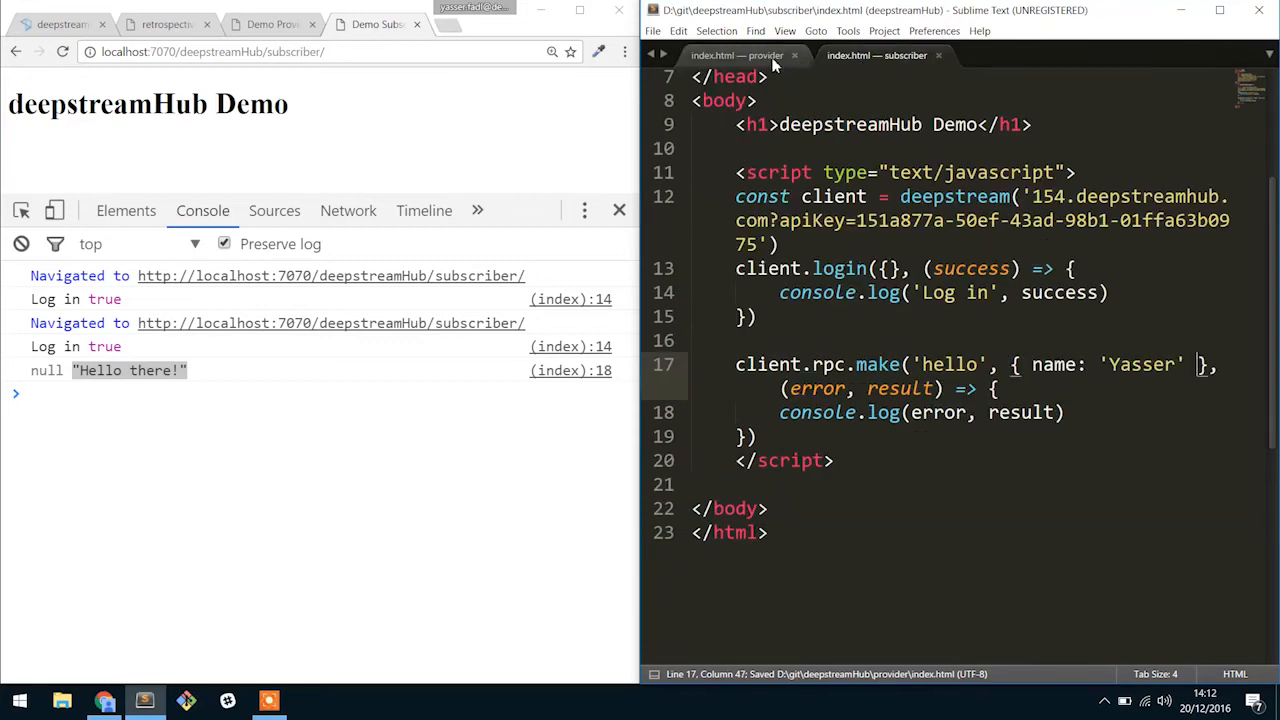
{"action": "left_click", "coordinate": [736, 56]}
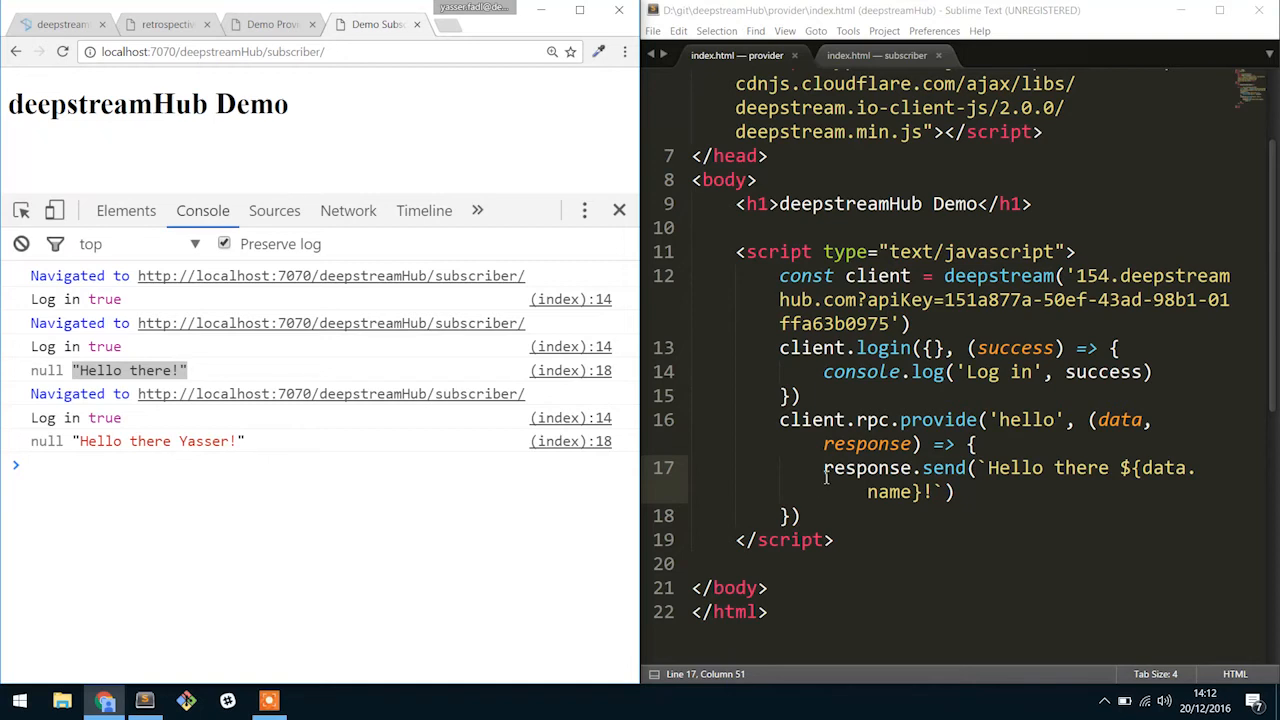
- Comment out response.send and add response.error(`I'm grumpy`) below it
{"action": "type", "text": "//"}
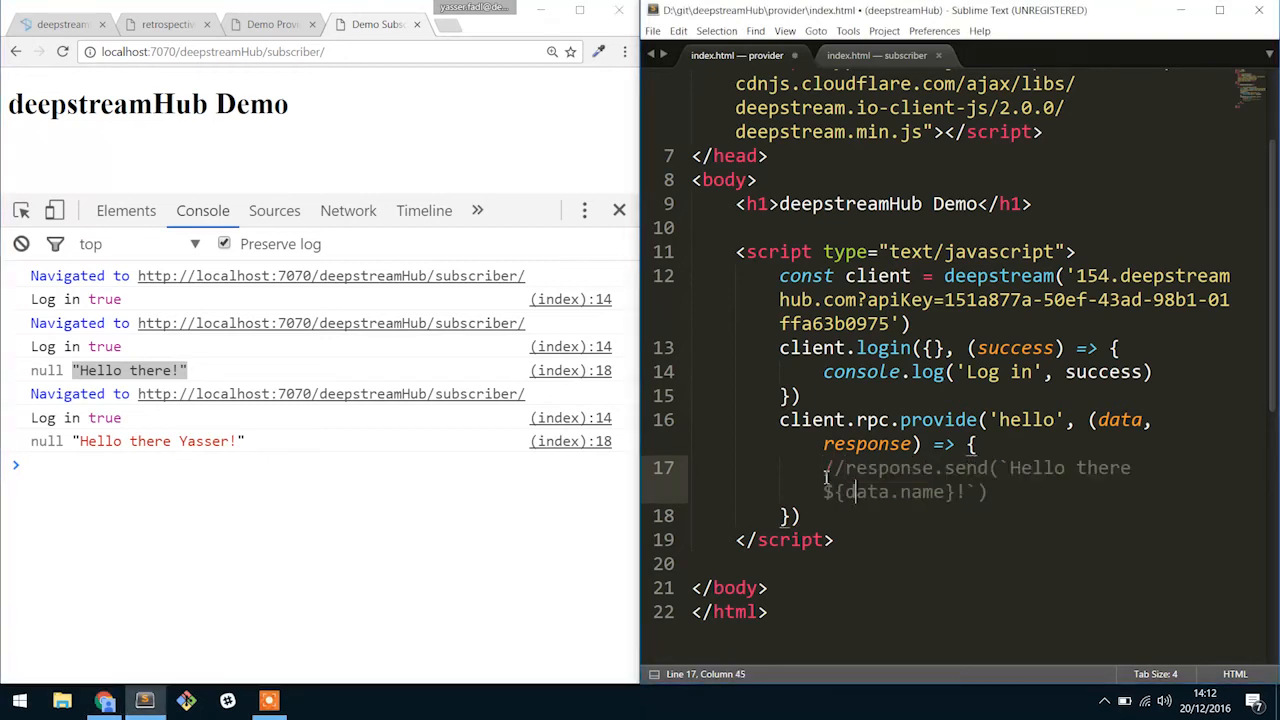
{"action": "key", "text": "enter"}
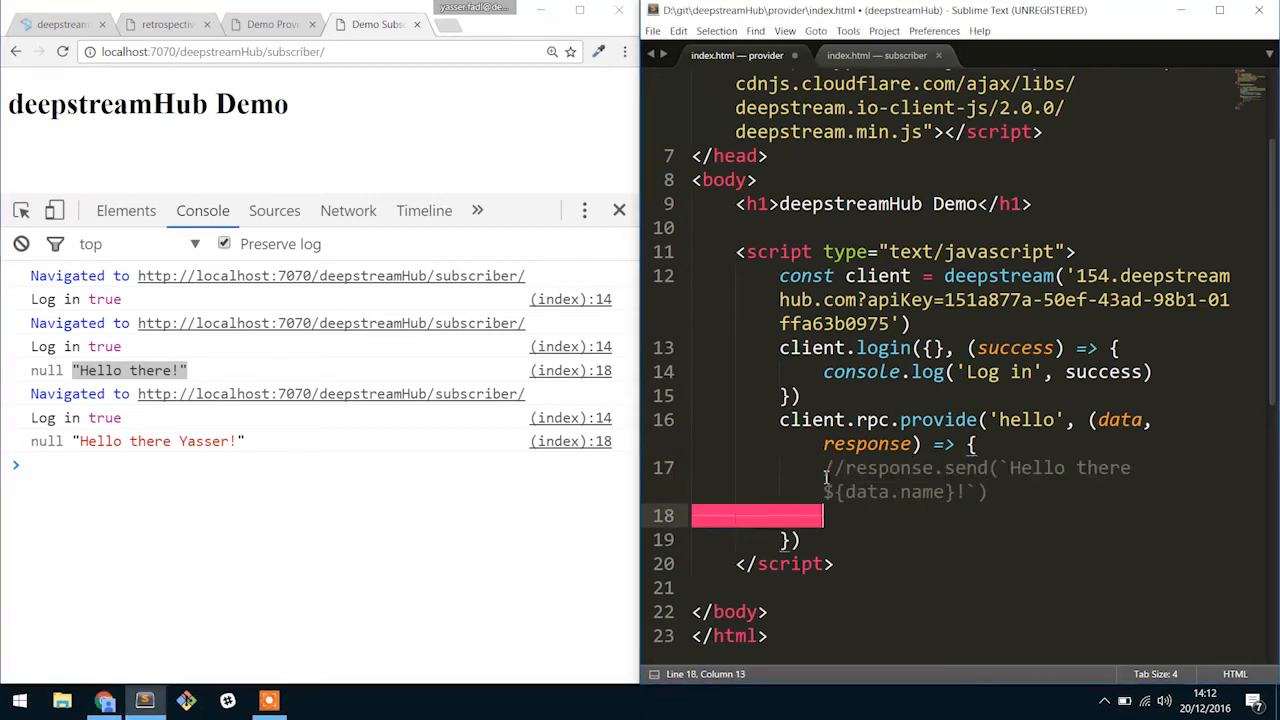
{"action": "type", "text": "response.error()"}
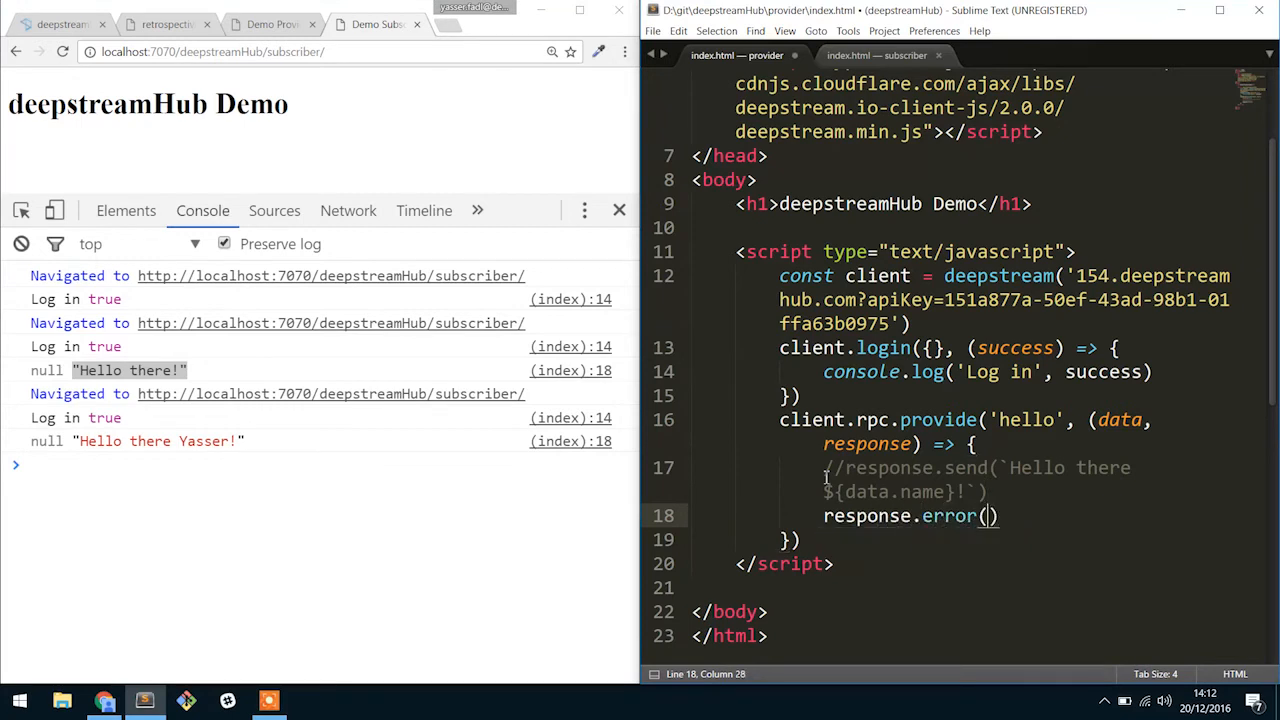
{"action": "type", "text": "It's"}
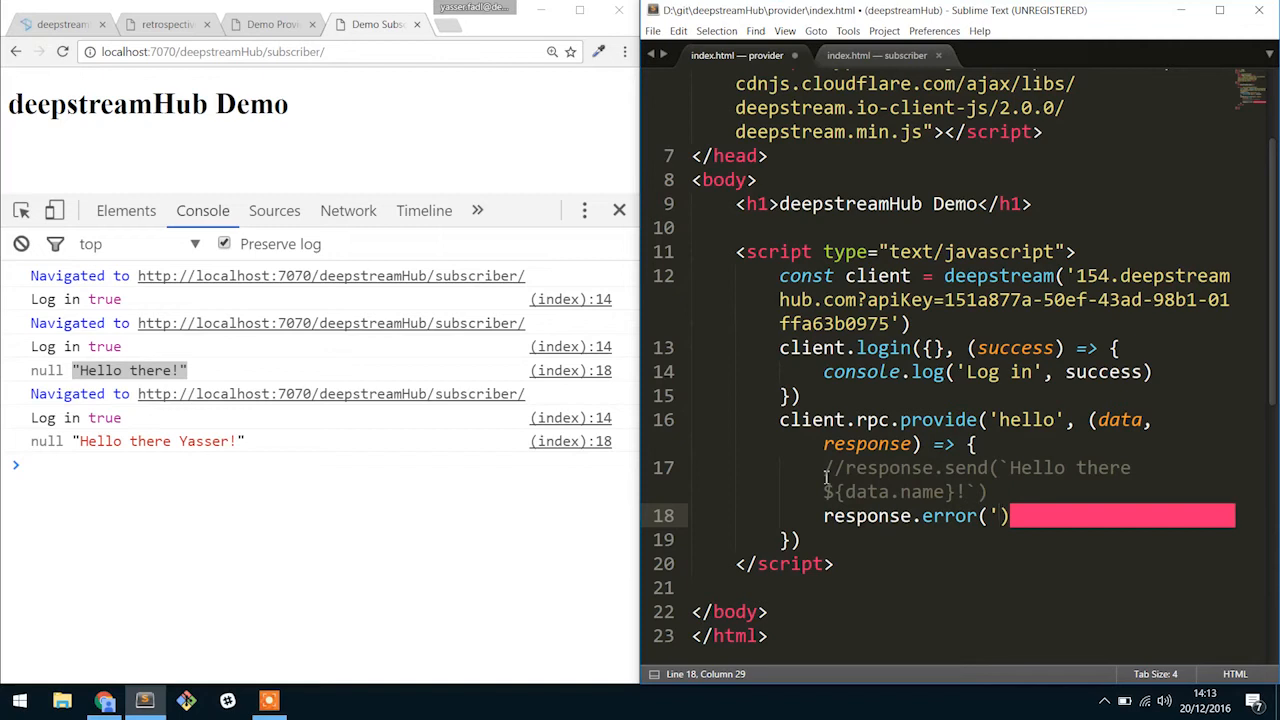
{"action": "type", "text": "I"}
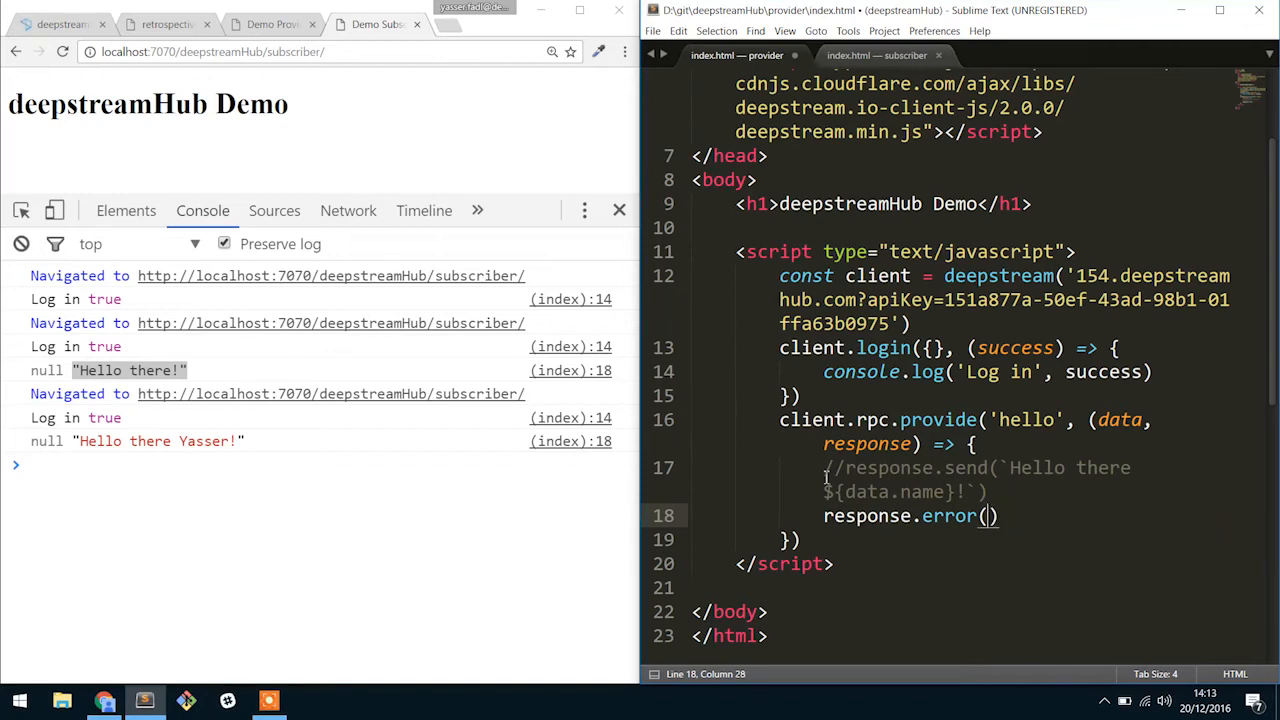
{"action": "type", "text": "`I'm grumpy"}
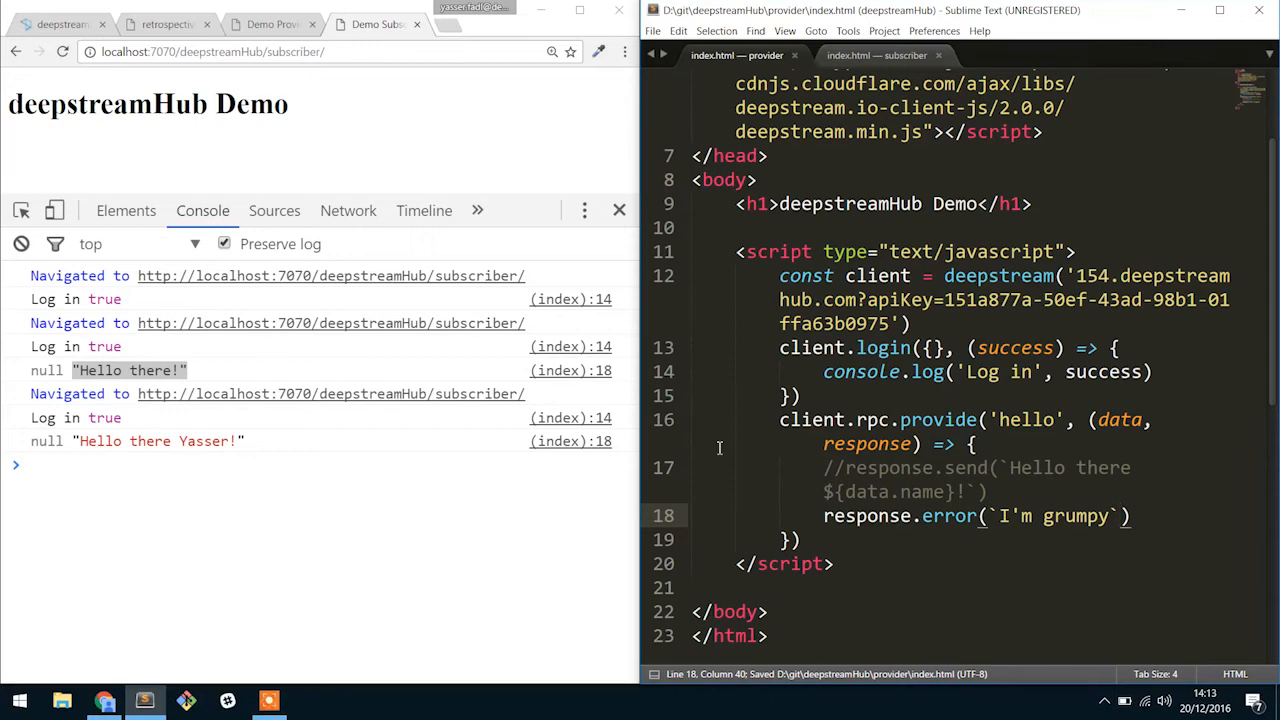
- Reload the subscriber page to see the grumpy error logged in the console
{"action": "left_click", "coordinate": [270, 24]}
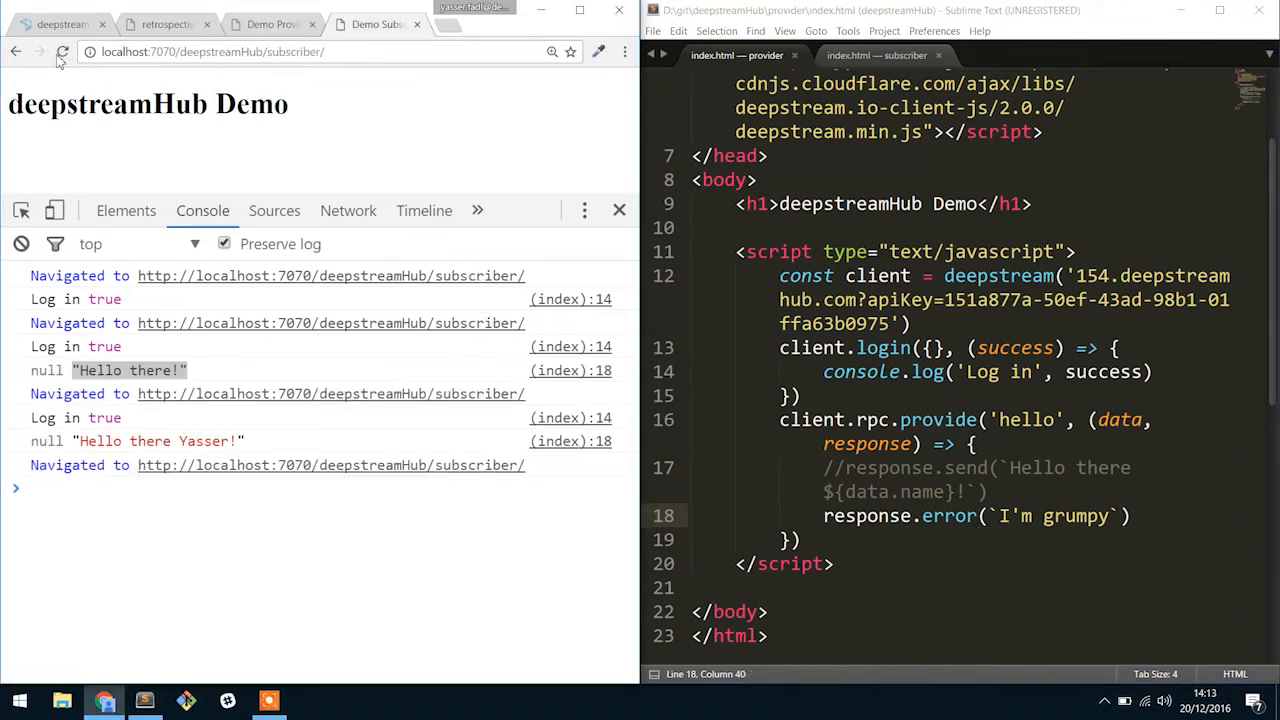
{"action": "left_click", "coordinate": [62, 52]}
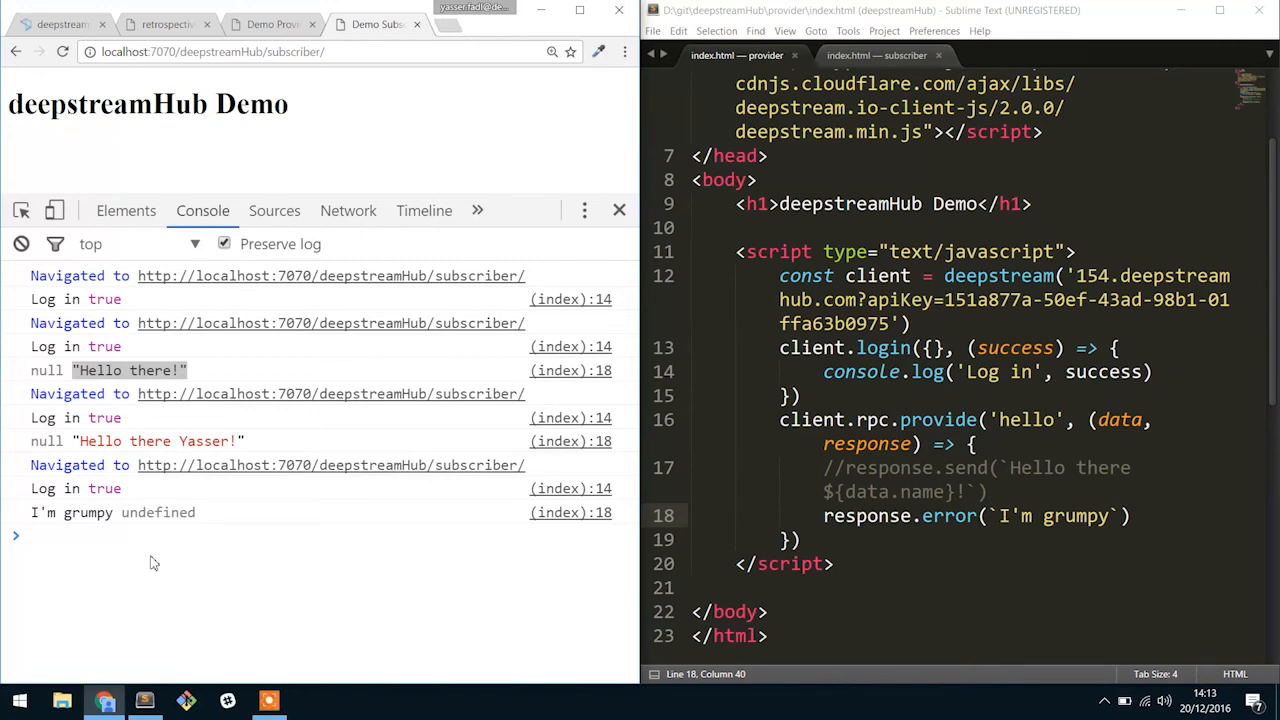
{"action": "mouse_move", "coordinate": [100, 524]}
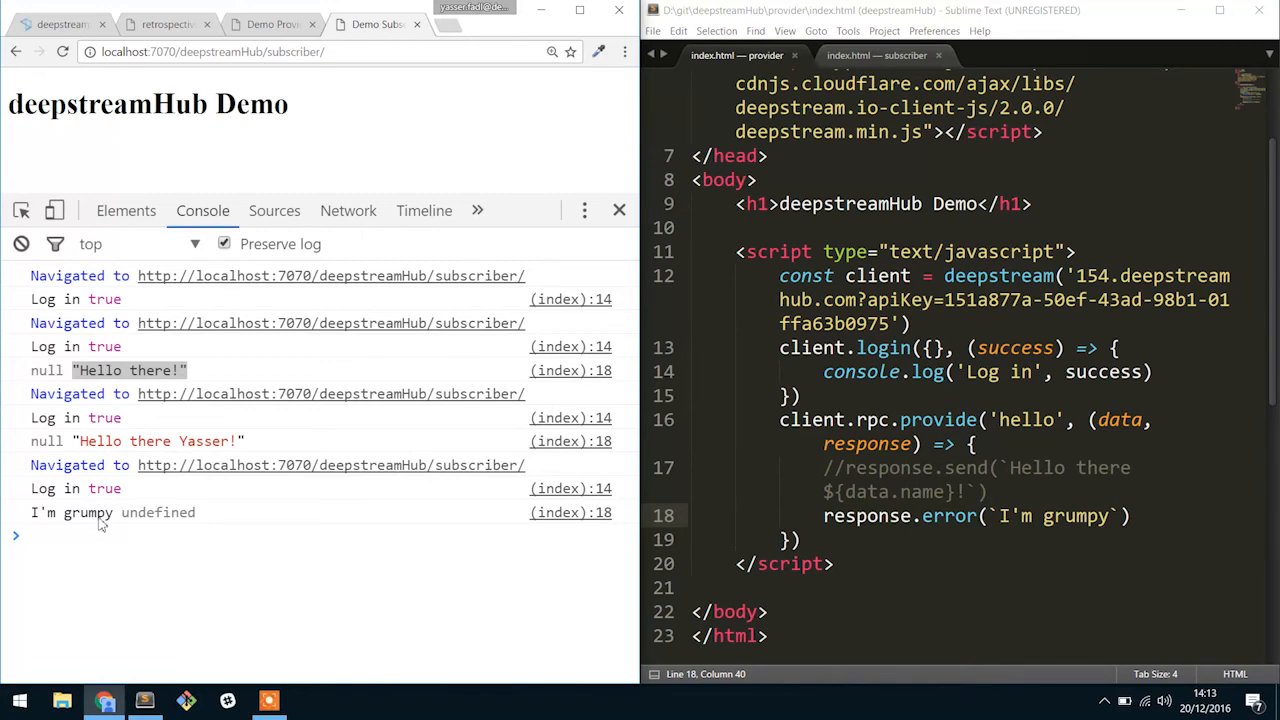
{"action": "double_click", "coordinate": [80, 512]}
{"action": "type", "text": "//"}
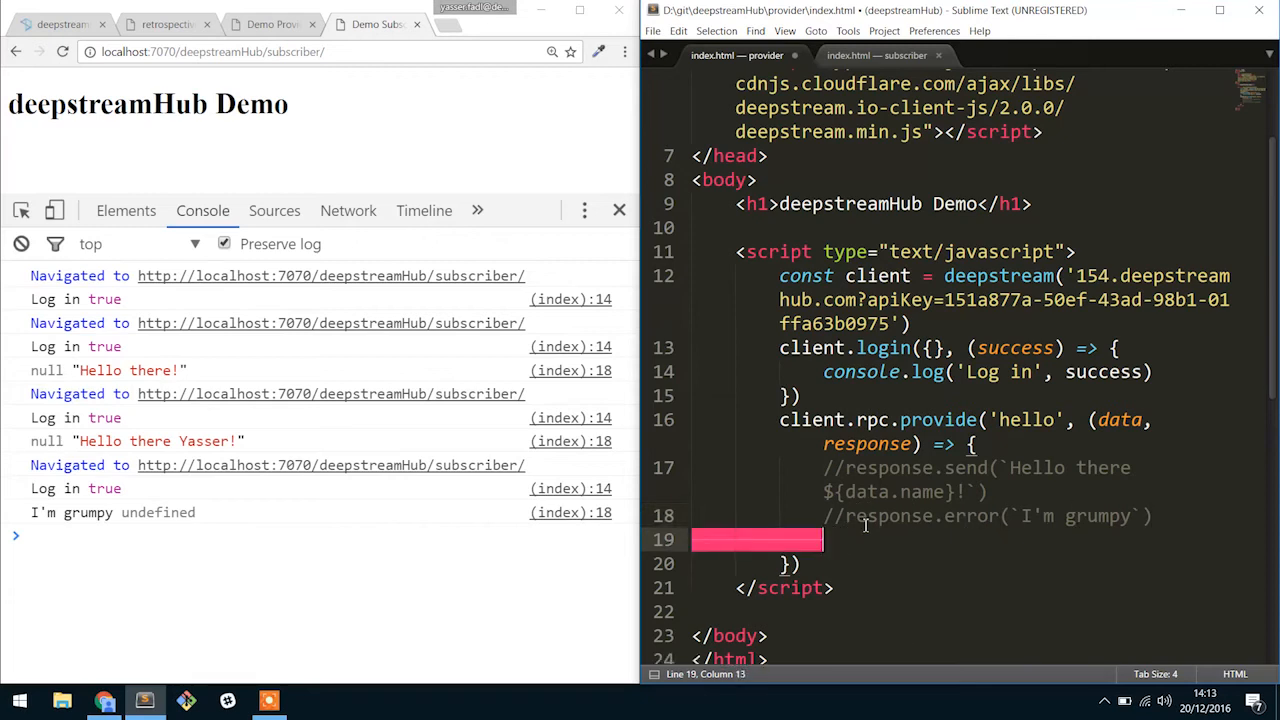
- Begin a new response.re line for rejecting the hello request
{"action": "type", "text": "response.re"}
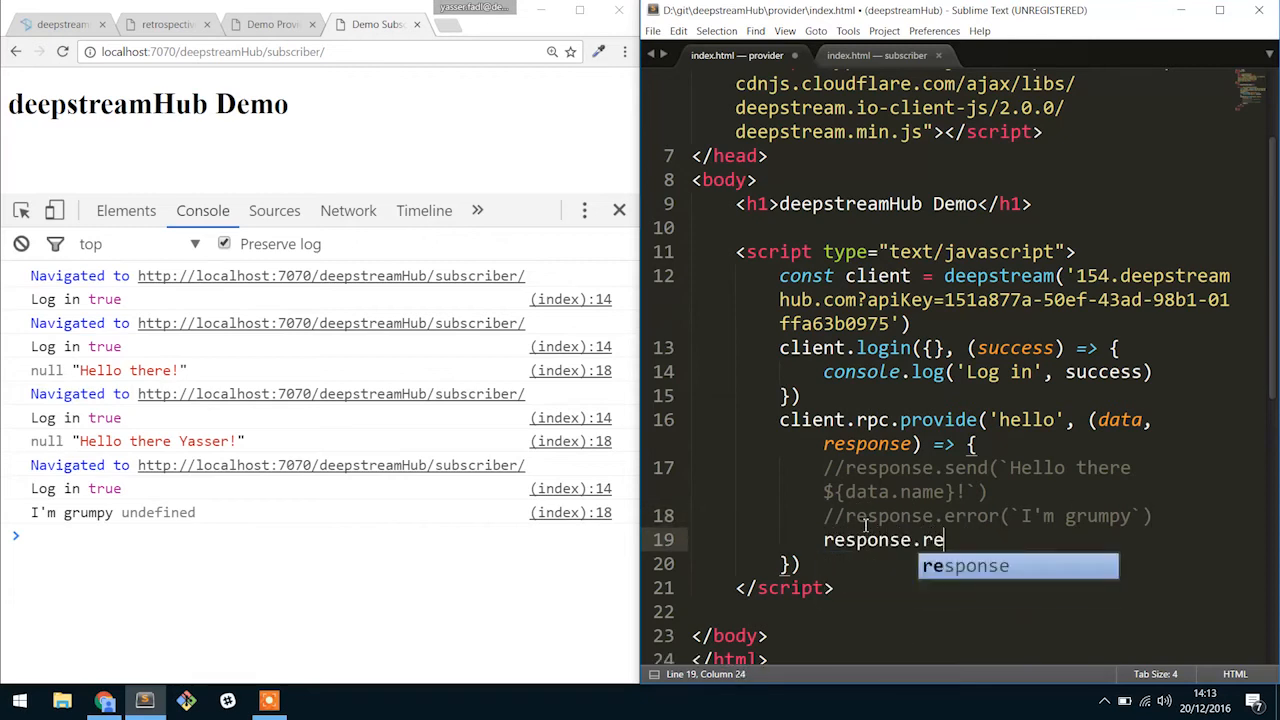